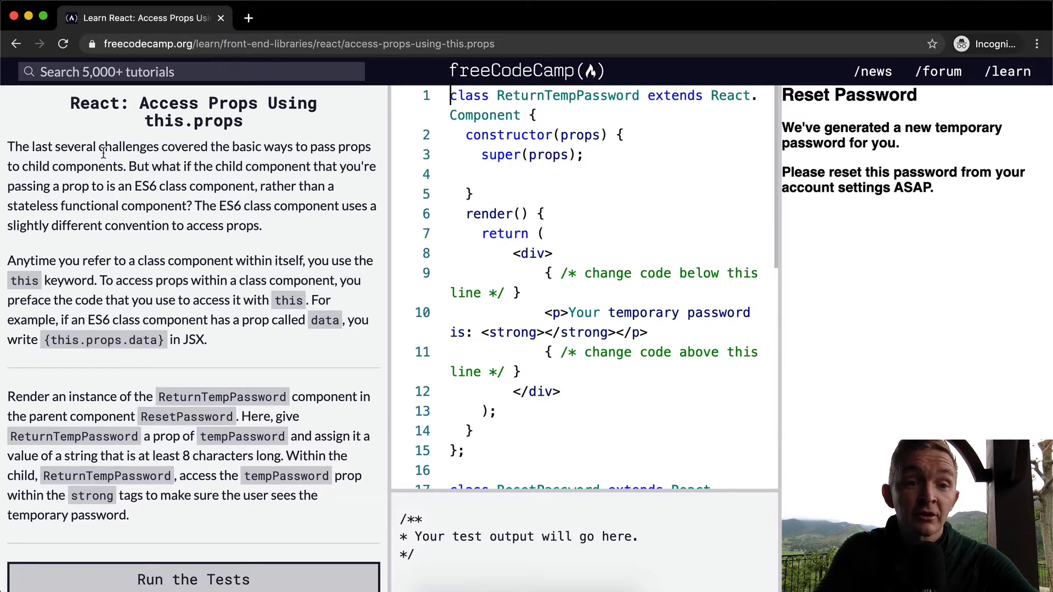
mouse_move(319, 165)
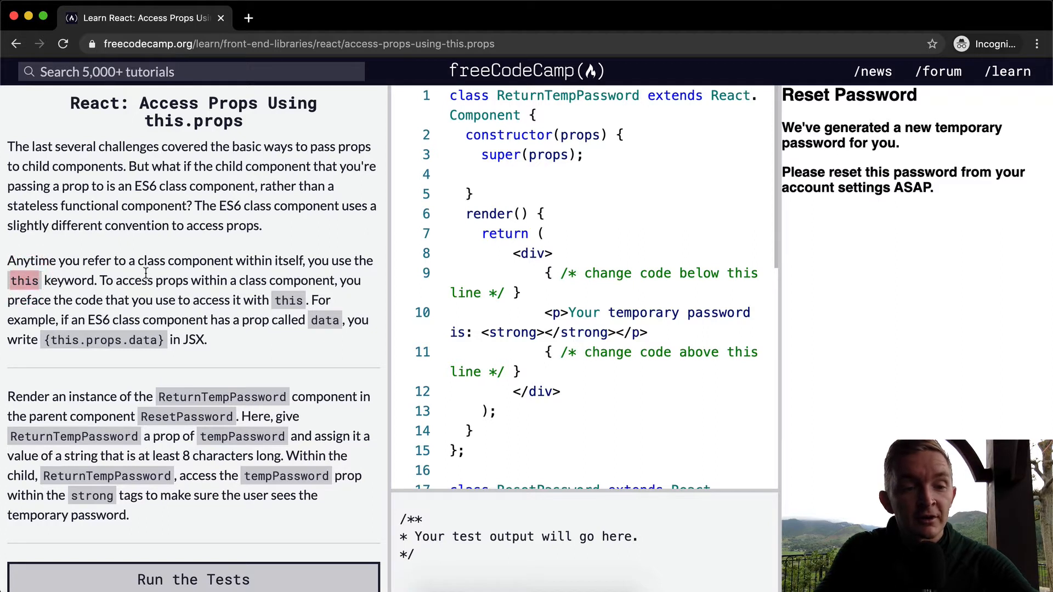
mouse_move(216, 281)
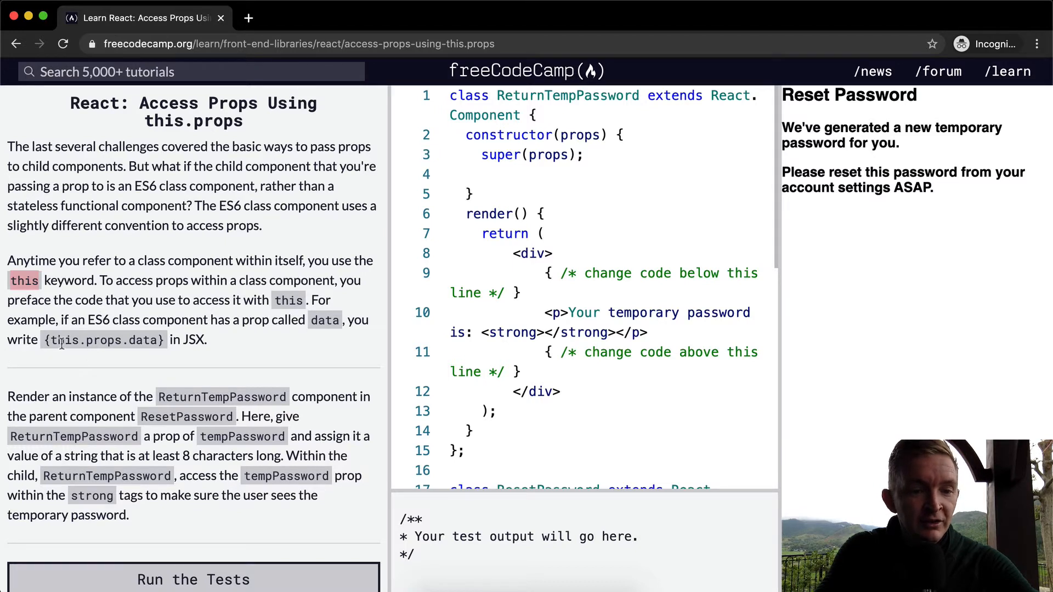
mouse_move(212, 348)
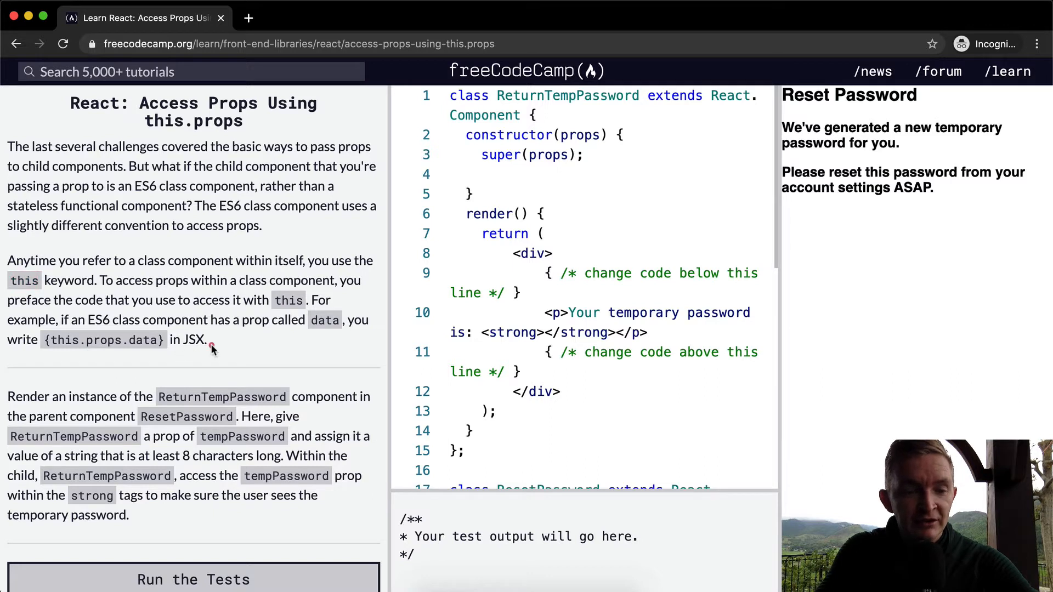
Step: Run the challenge tests on the unchanged starter code; only the single-div check passes
scroll("down", 3)
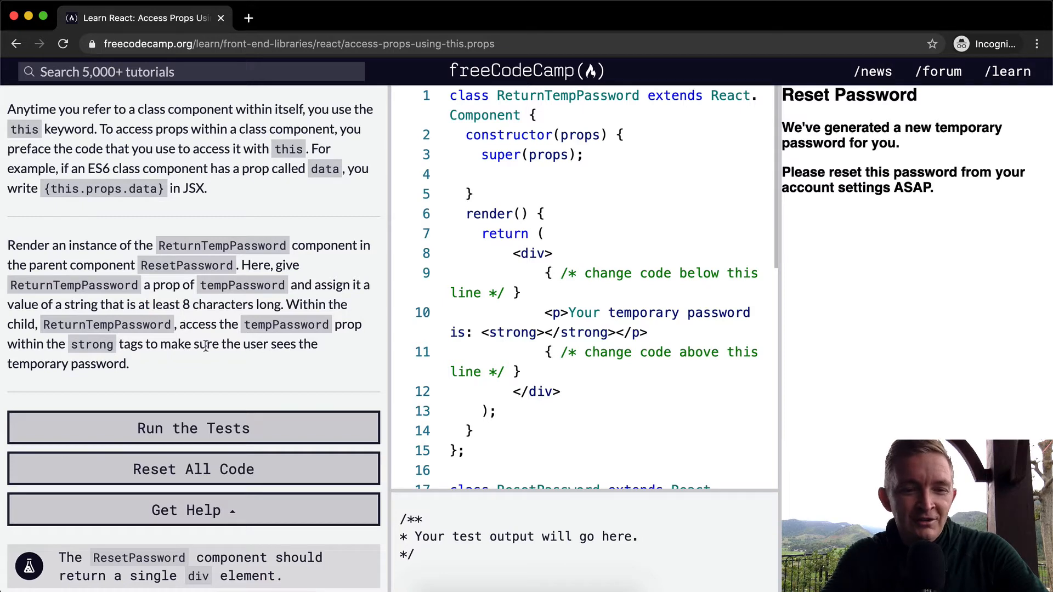
mouse_move(230, 368)
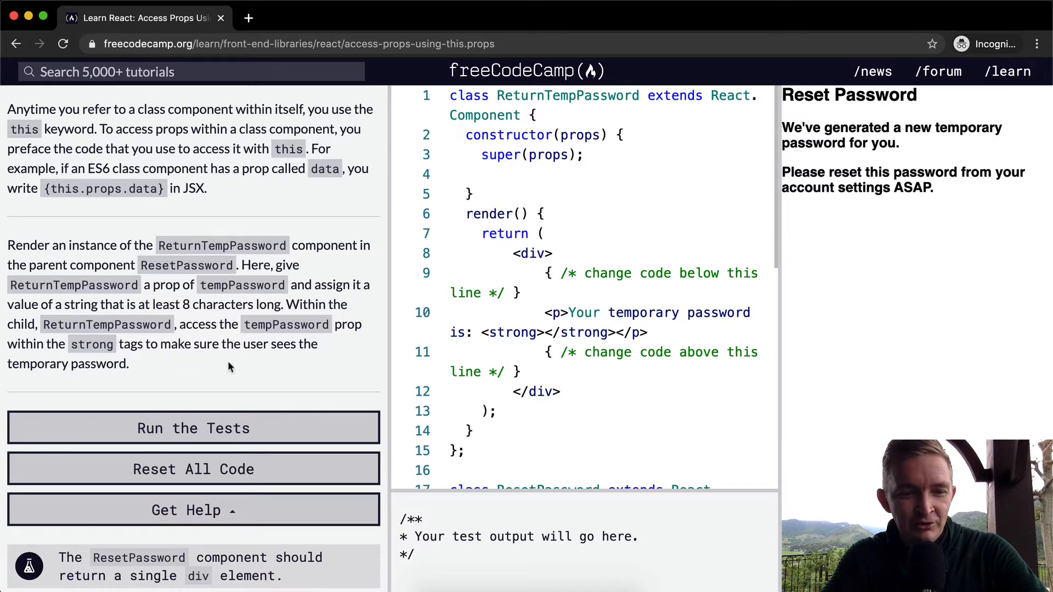
scroll("down", 3)
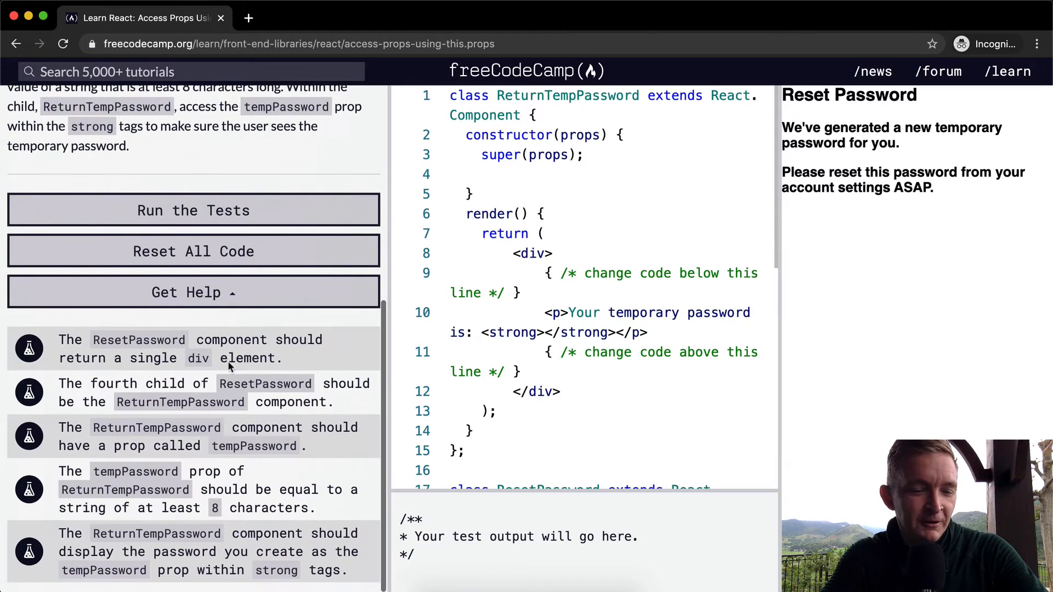
mouse_move(316, 361)
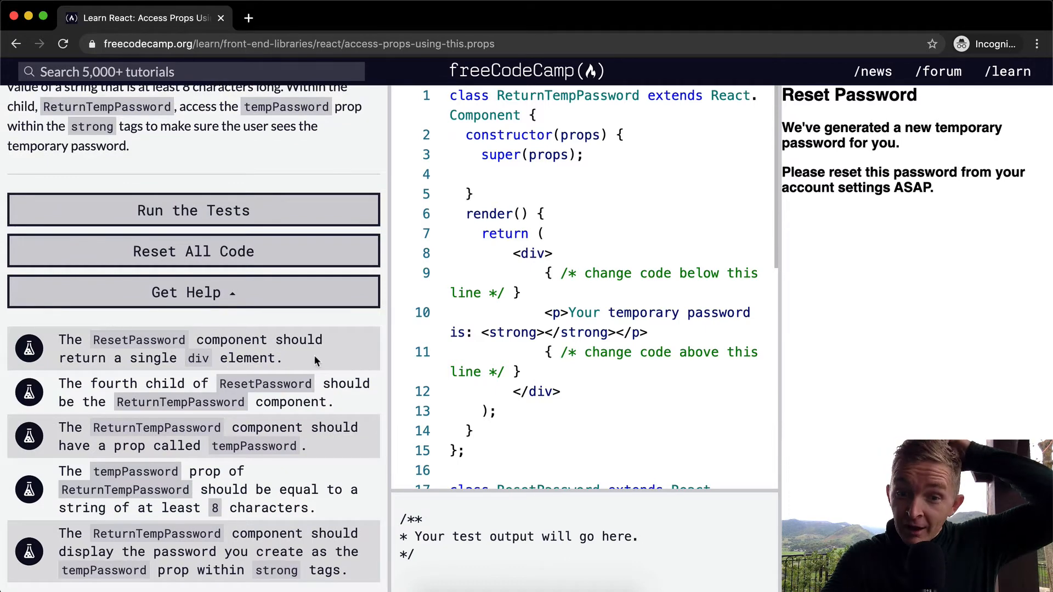
left_click(192, 210)
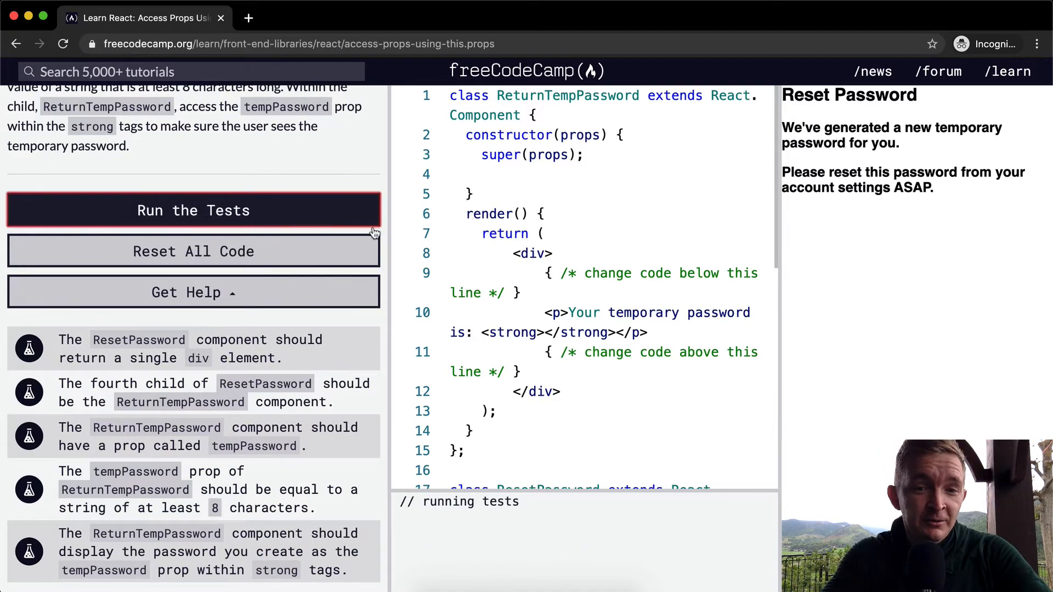
left_click(194, 210)
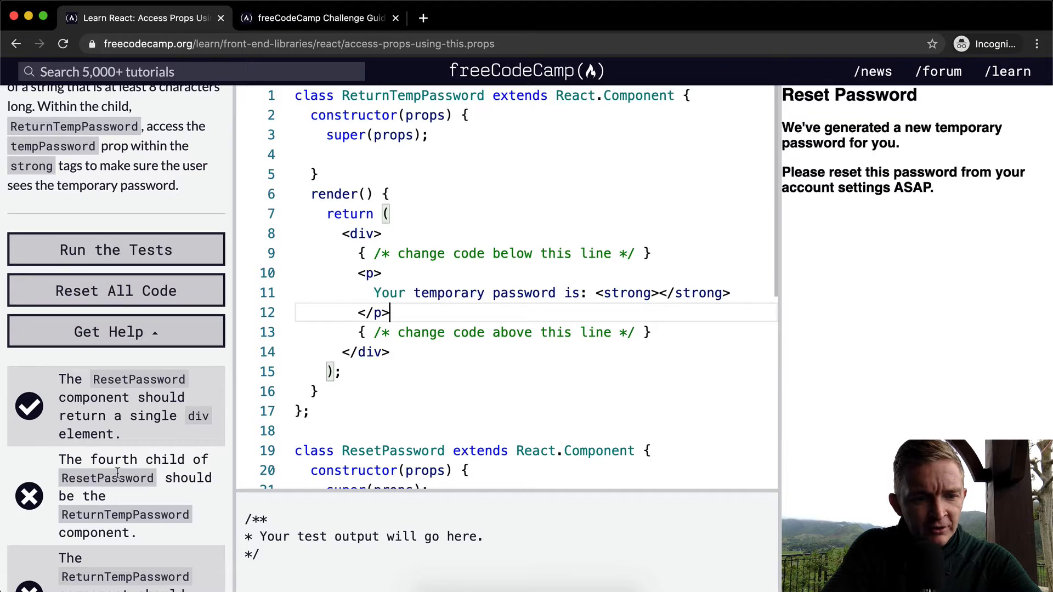
Step: Add <ReturnTempPassword /> inside ResetPassword's render between the change-code comments
scroll("down", 3)
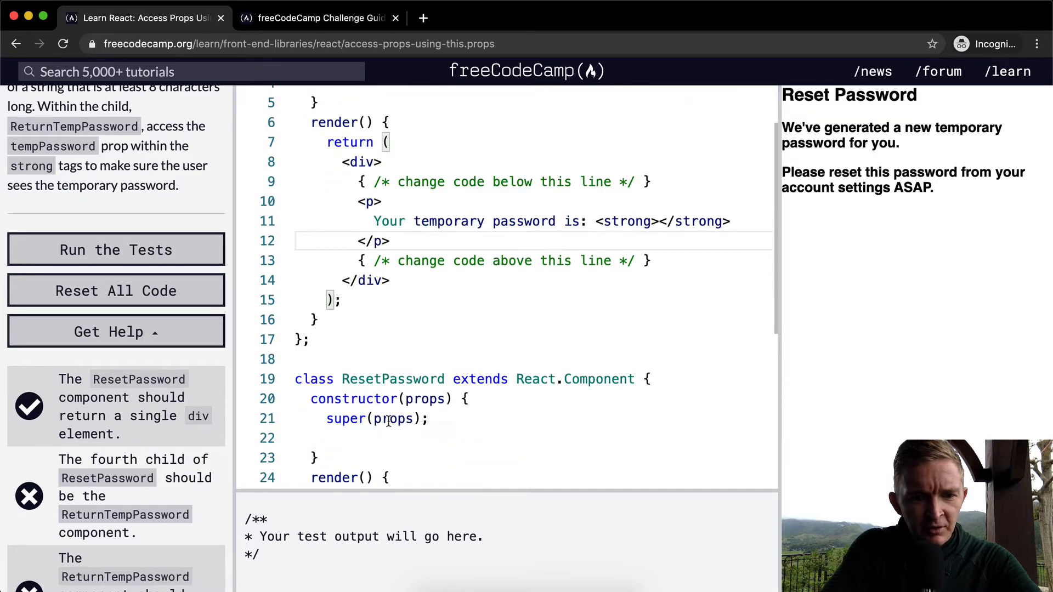
double_click(393, 177)
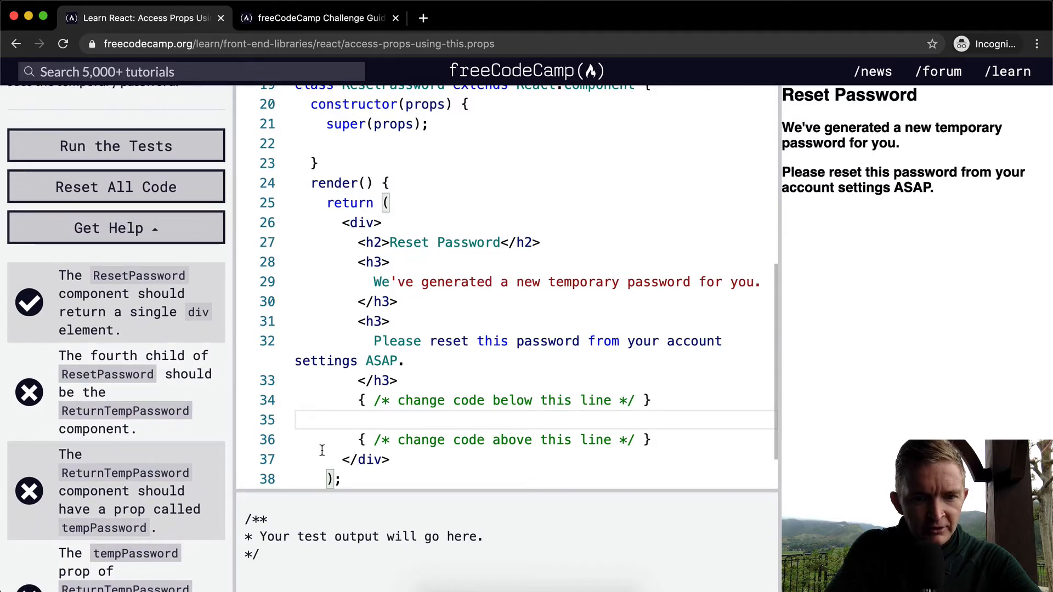
type("<Ret")
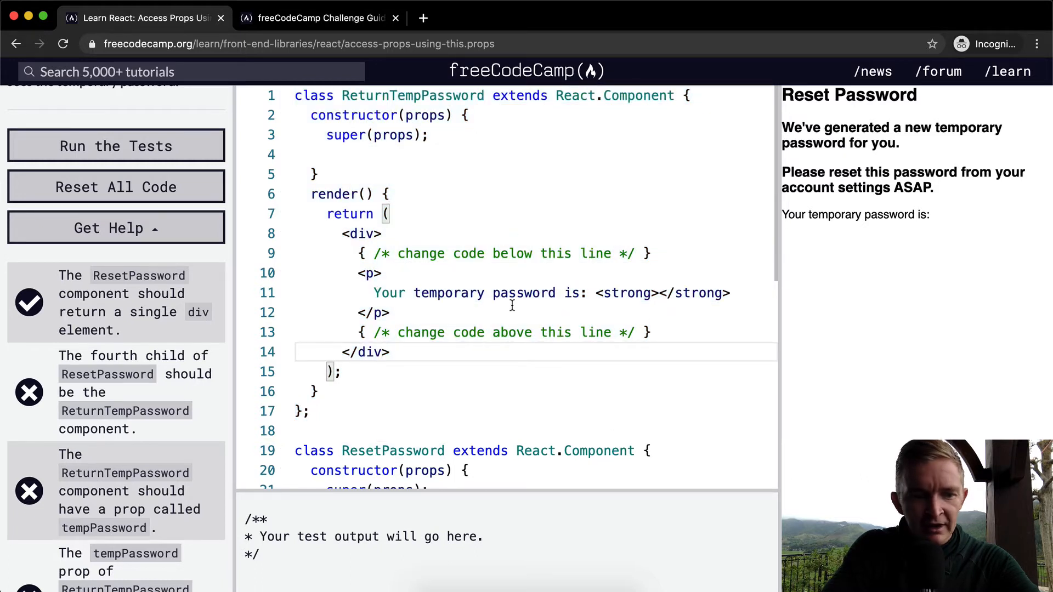
Step: Rerun the tests and review results: fourth-child check passes, tempPassword checks still fail
left_click(116, 146)
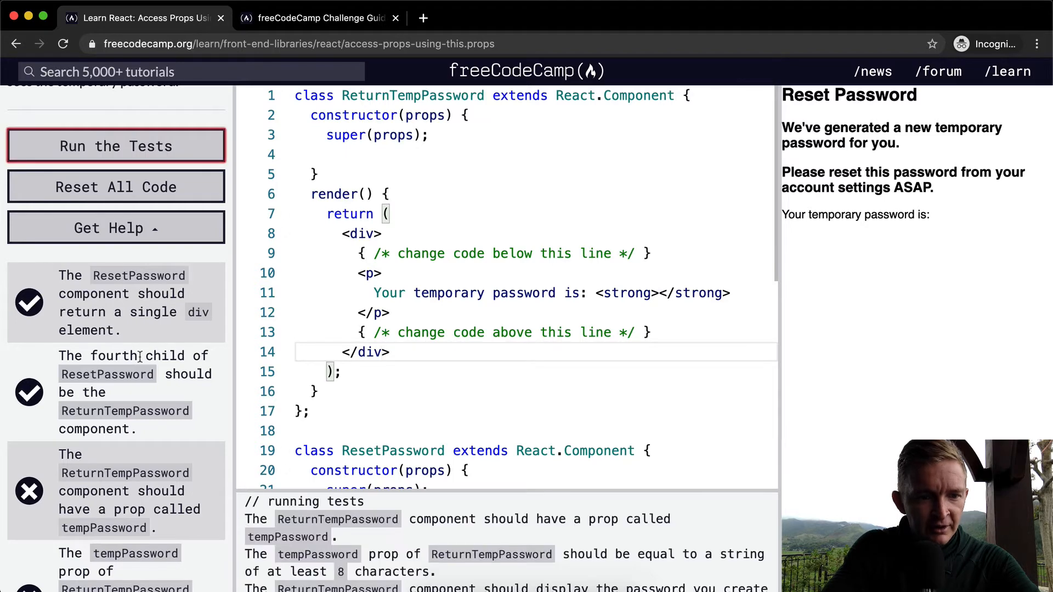
scroll("down", 3)
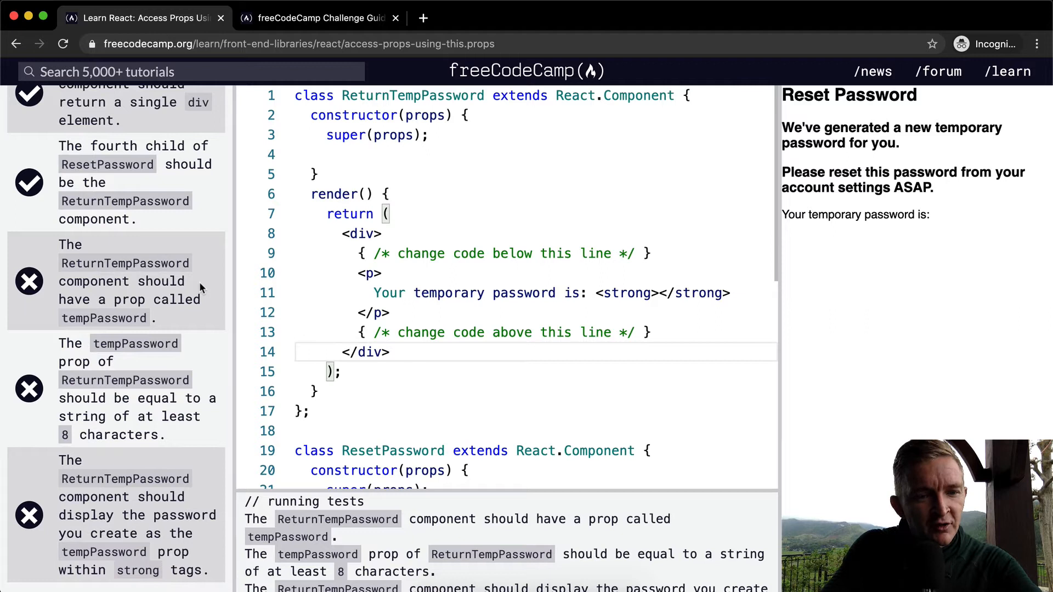
mouse_move(170, 321)
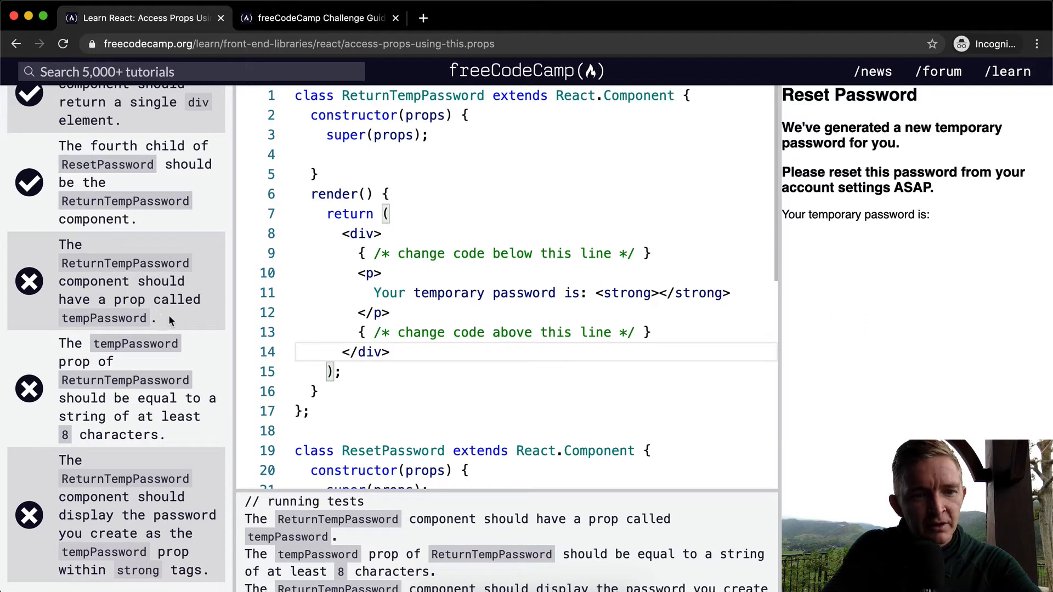
mouse_move(171, 321)
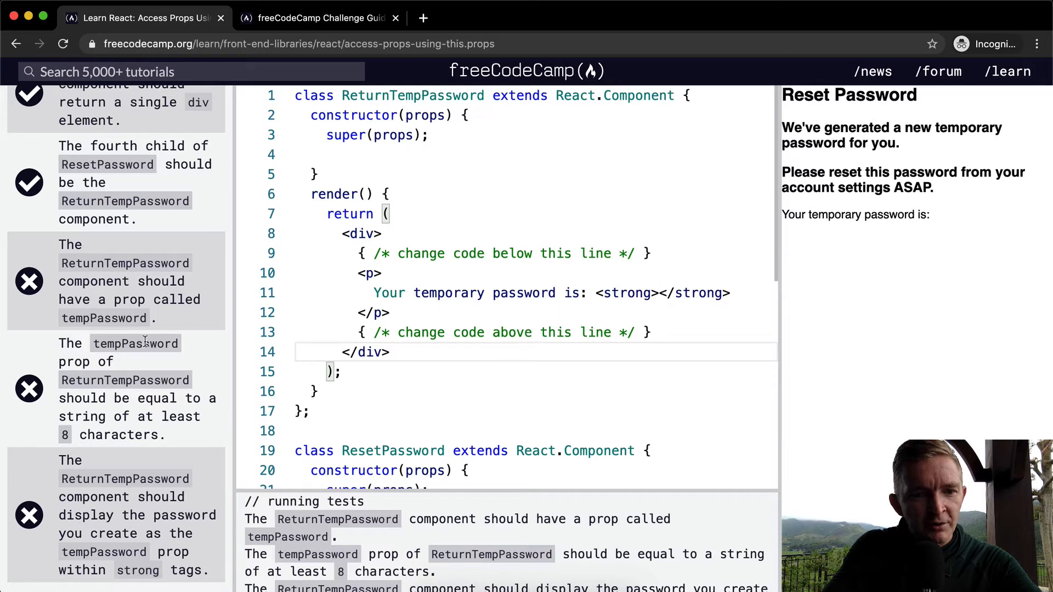
mouse_move(166, 435)
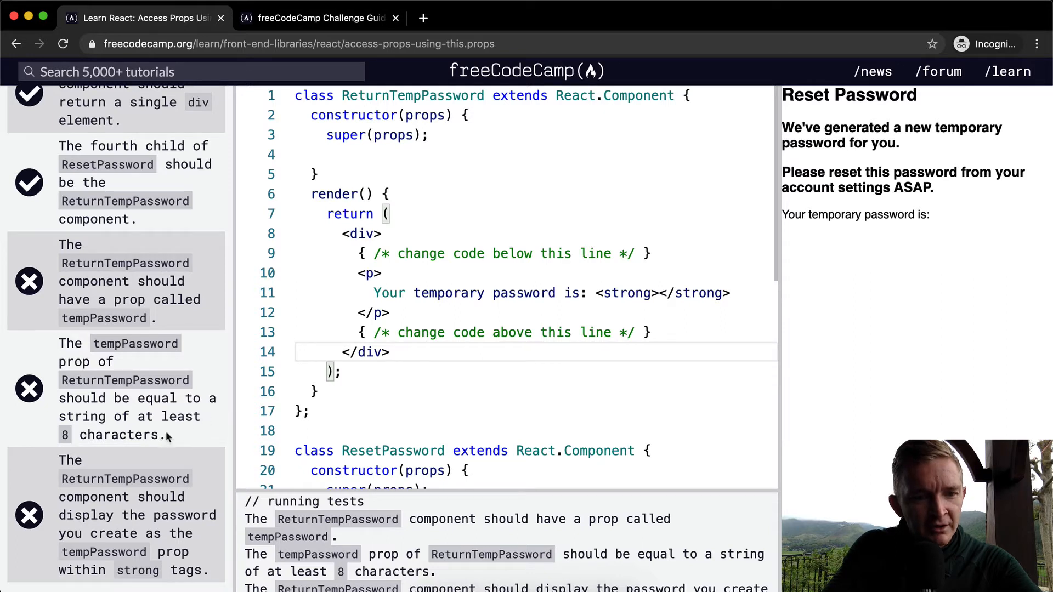
mouse_move(177, 426)
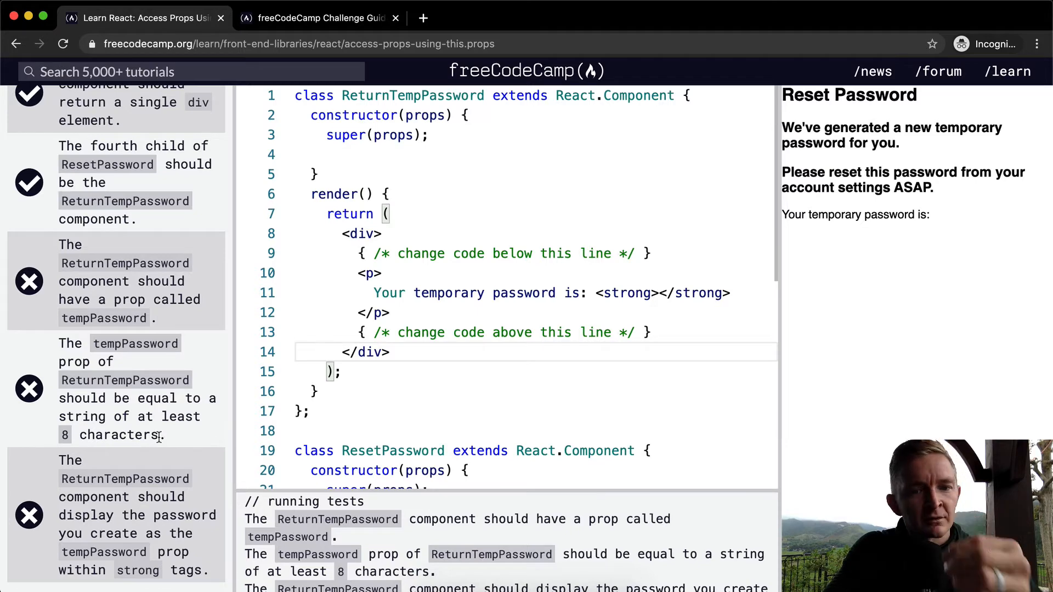
scroll("down", 3)
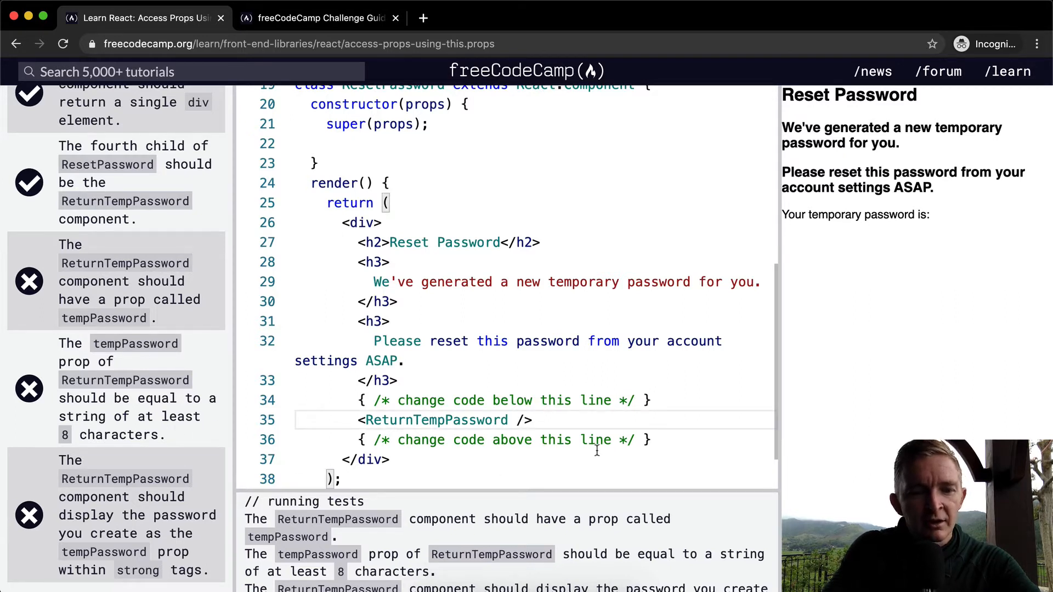
type("r")
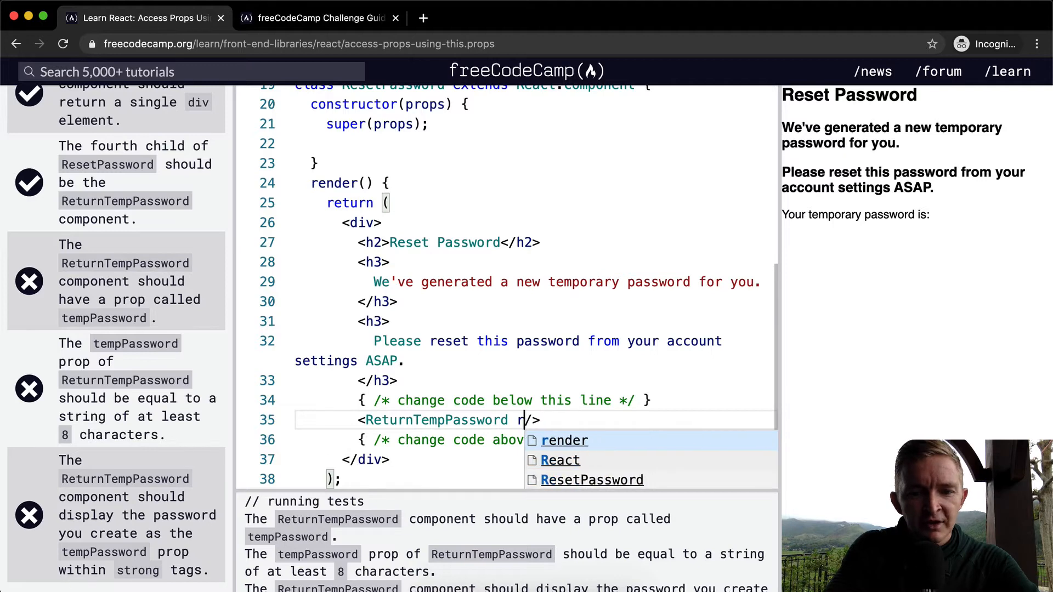
type("tempPass")
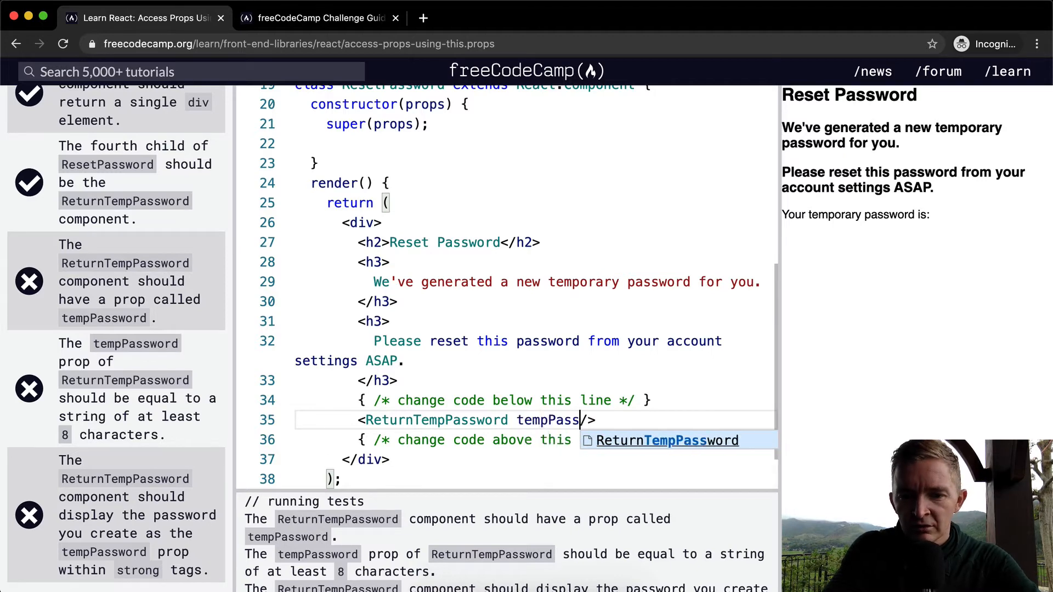
type("word =")
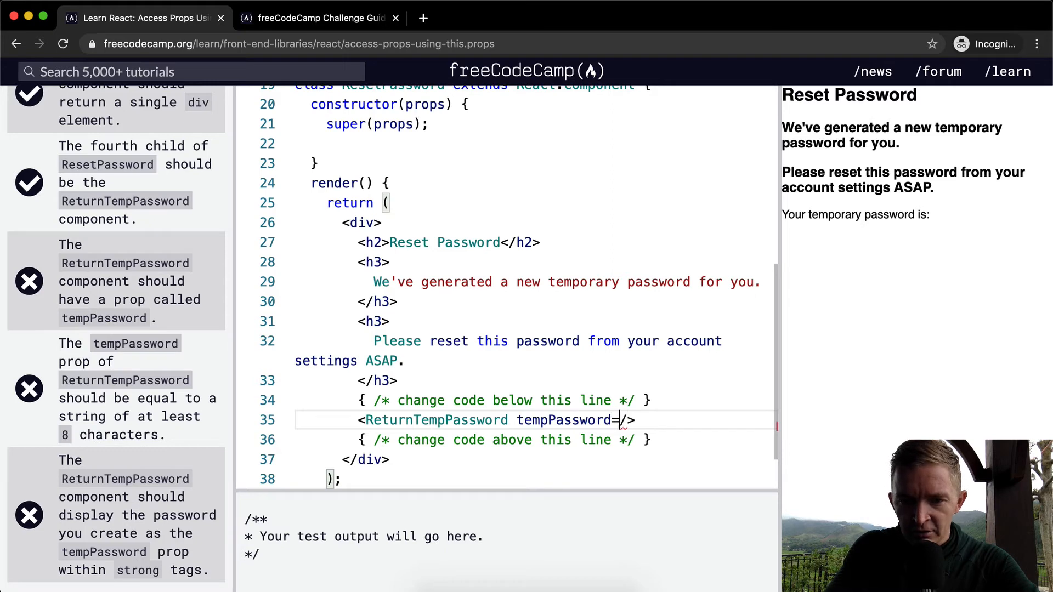
type("=\"\"")
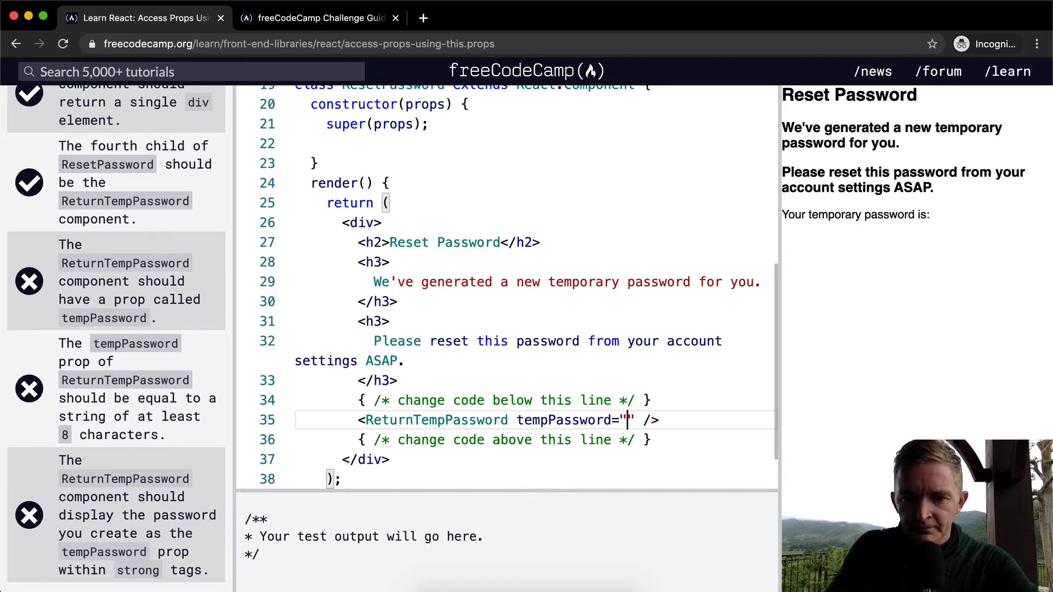
type("{")
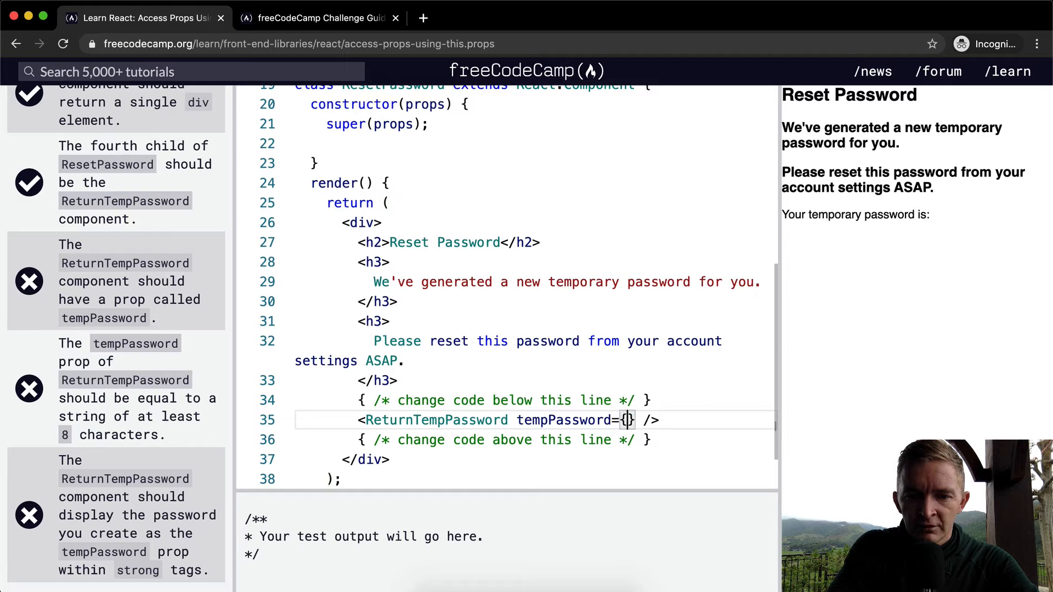
type("\"\"")
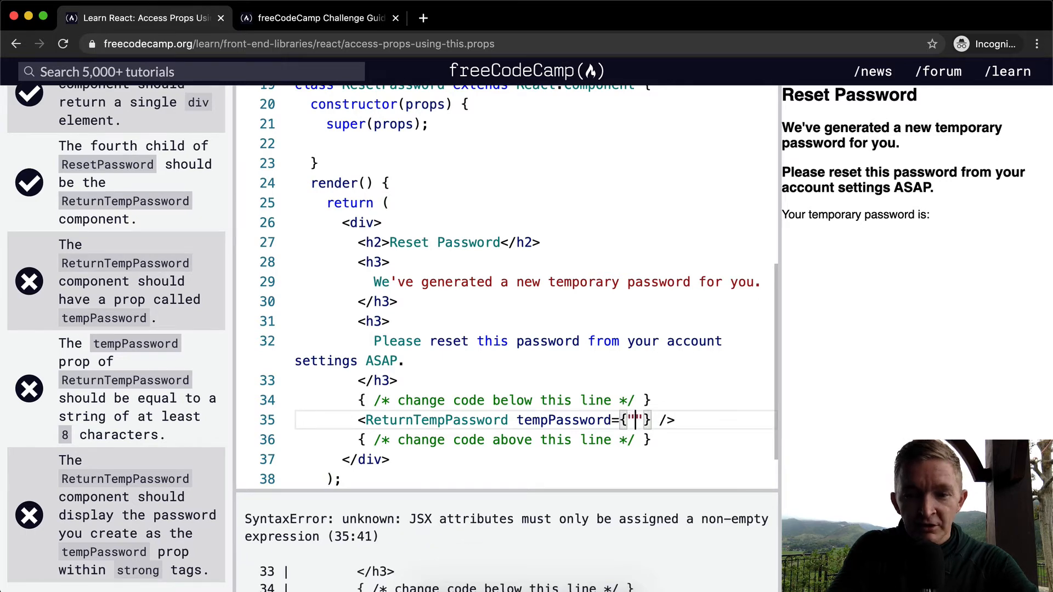
type("123456")
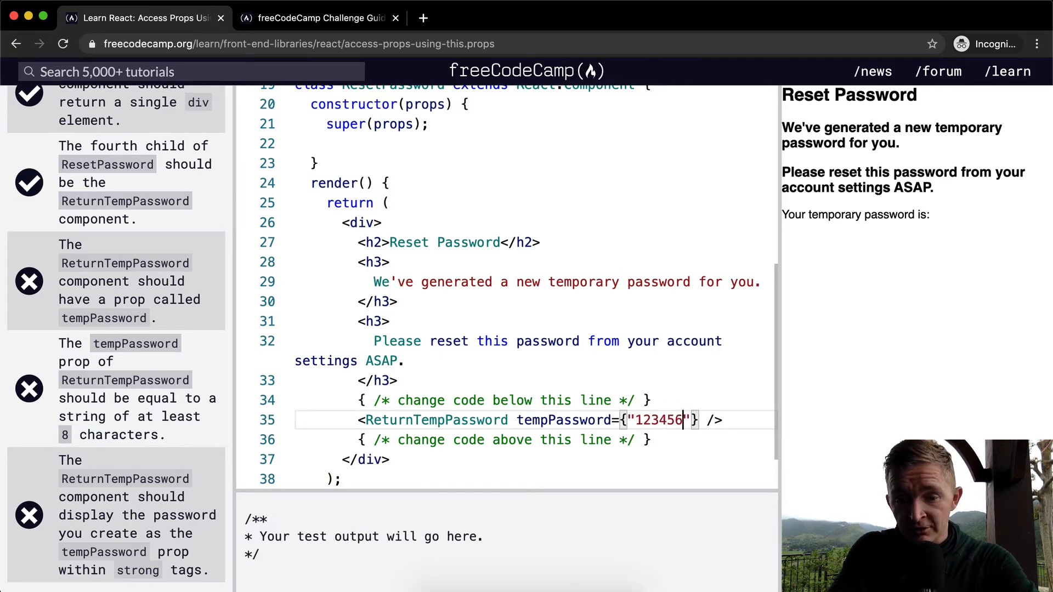
type("78")
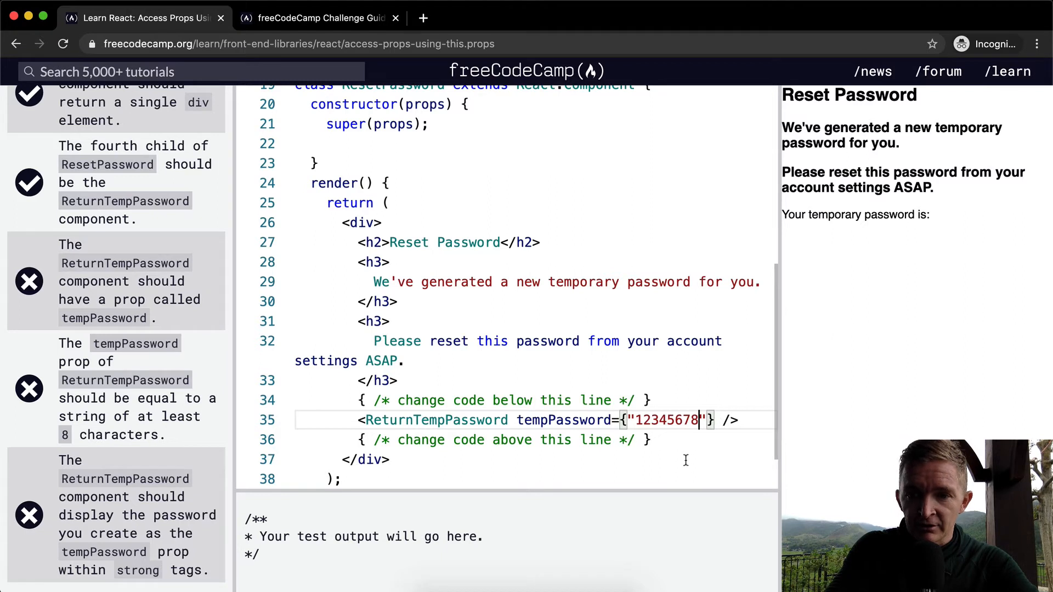
left_click(649, 440)
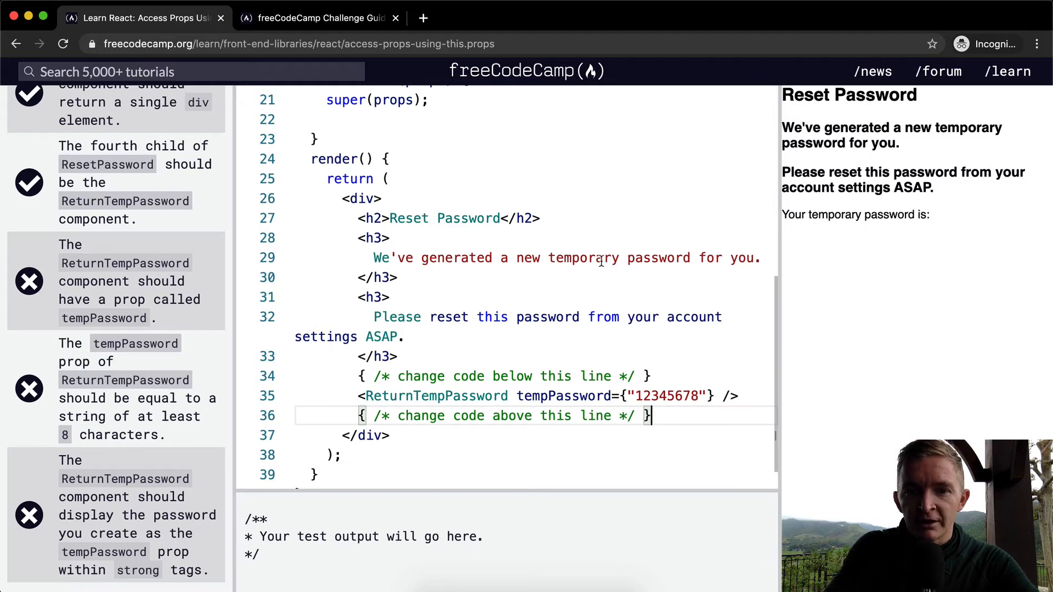
double_click(437, 395)
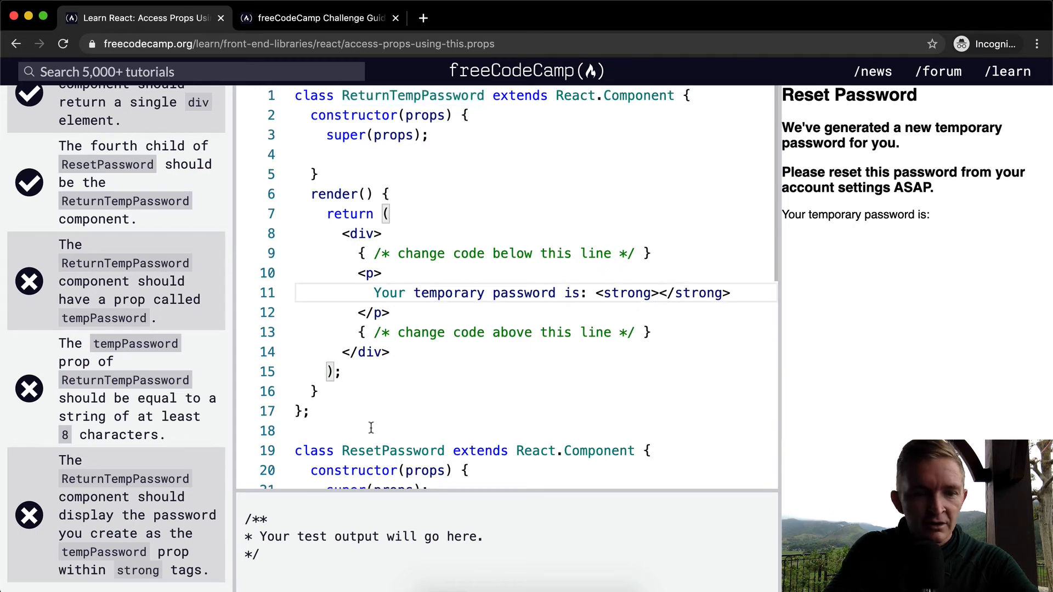
scroll("up", 3)
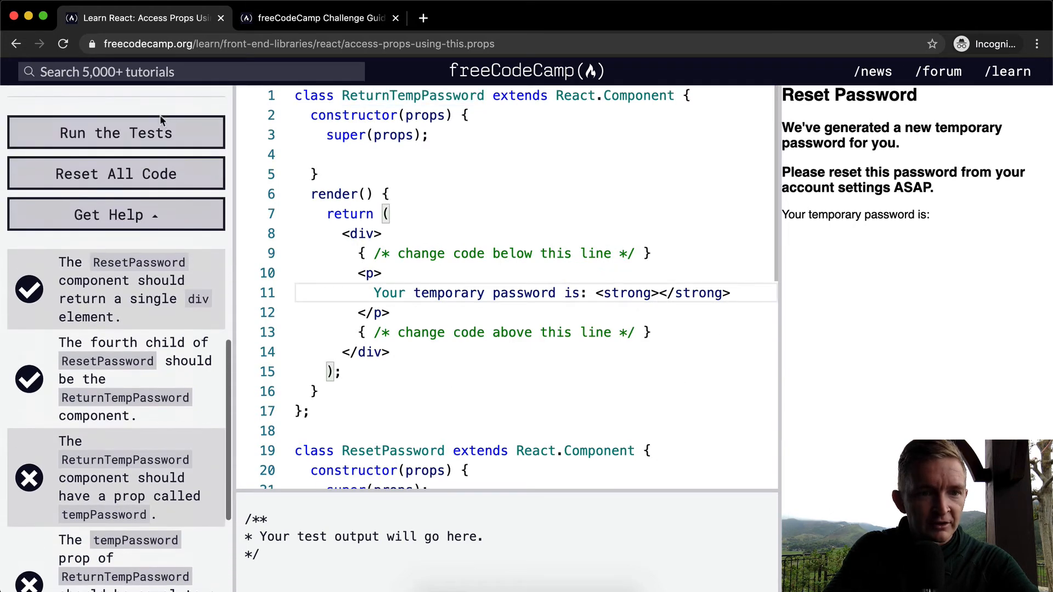
left_click(116, 133)
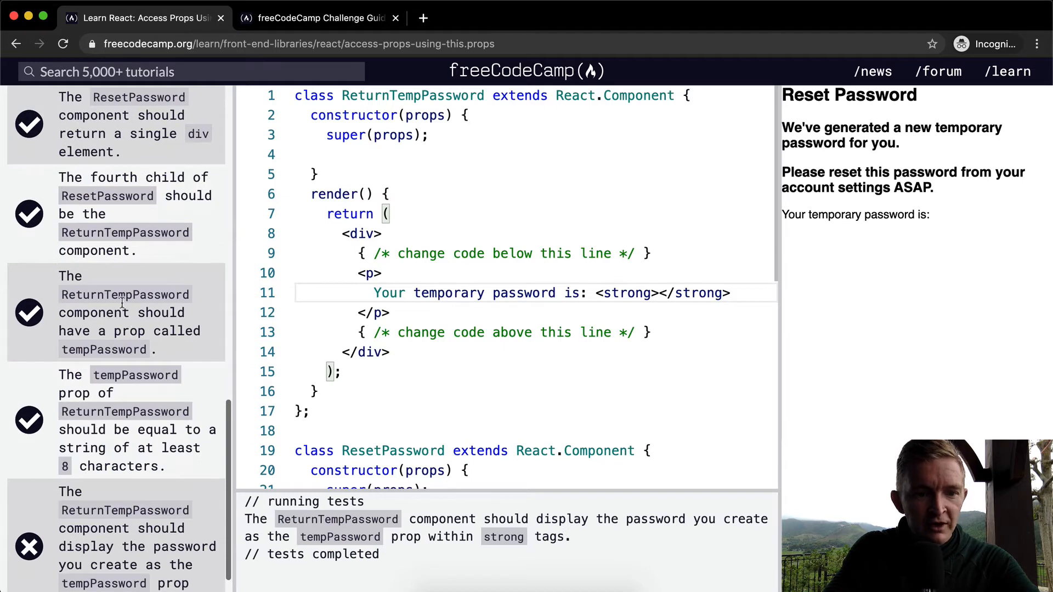
mouse_move(172, 333)
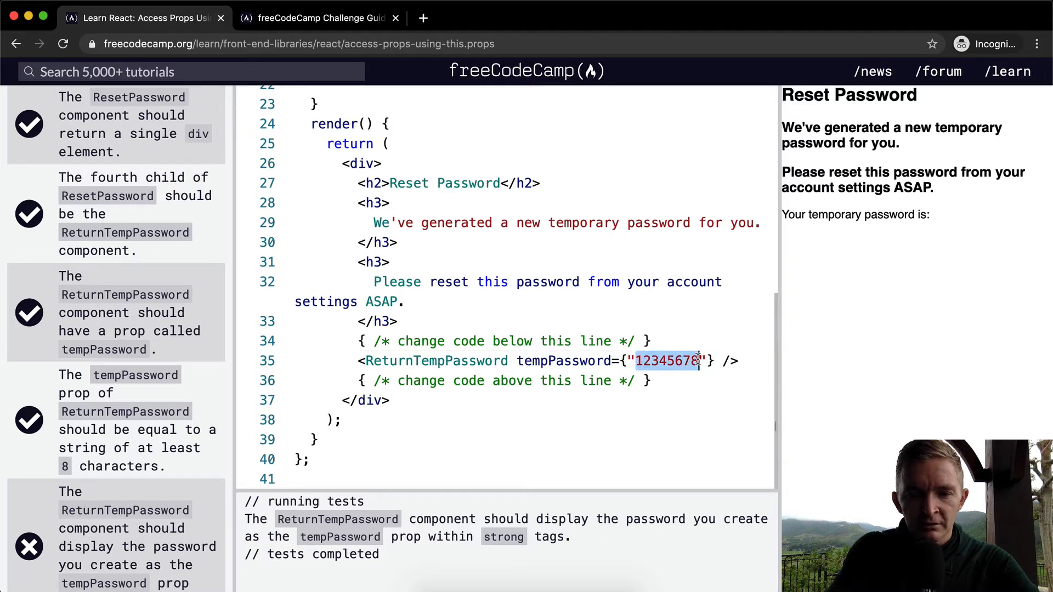
type("hello")
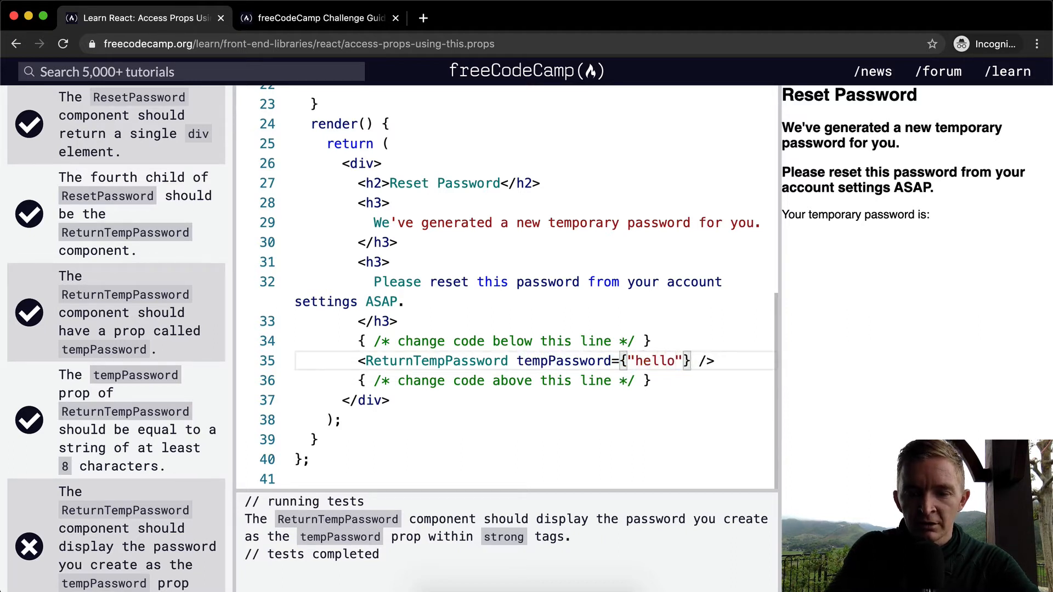
type("Useful")
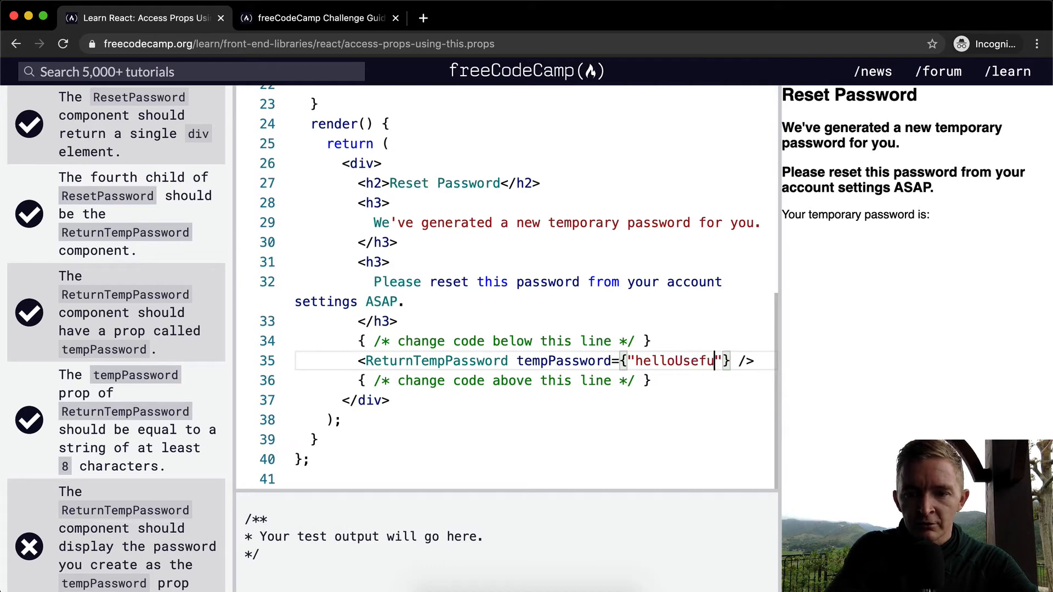
type("lProgrammer")
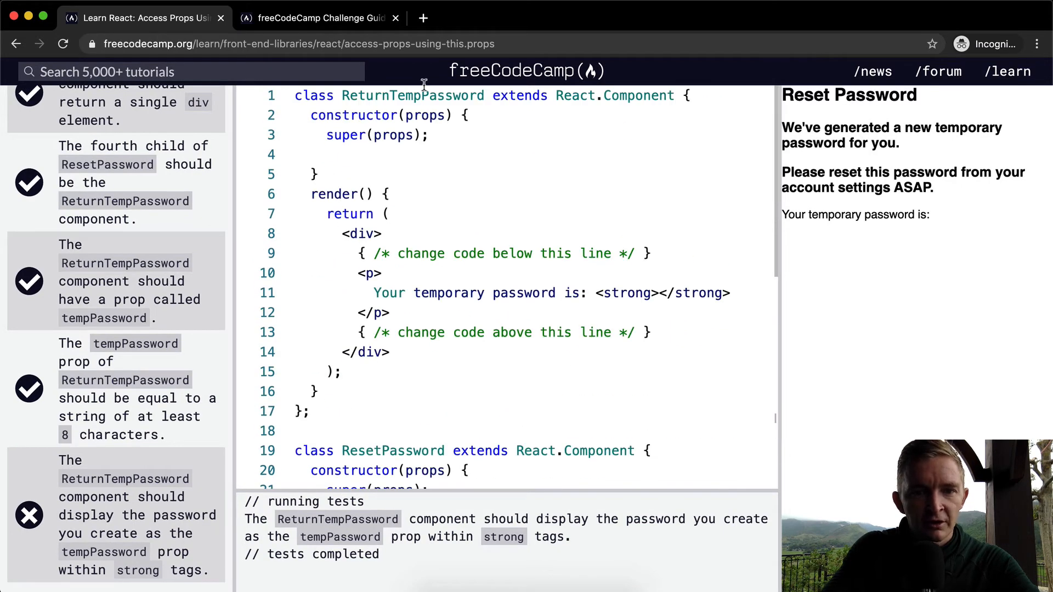
Step: Render {this.props.tempPassword} inside the strong tags of ReturnTempPassword on line 12
left_click(656, 293)
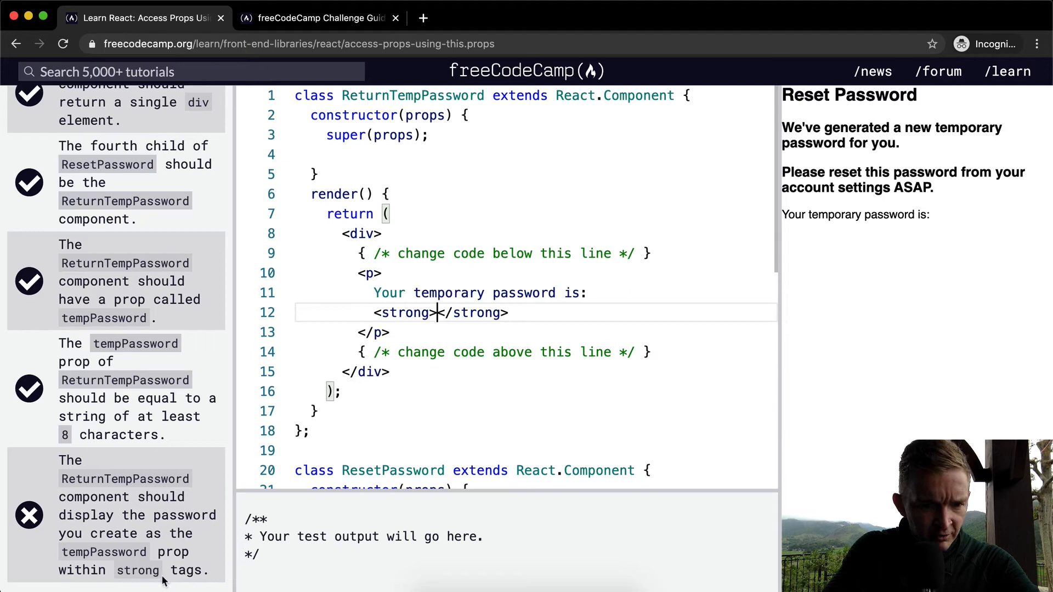
double_click(404, 312)
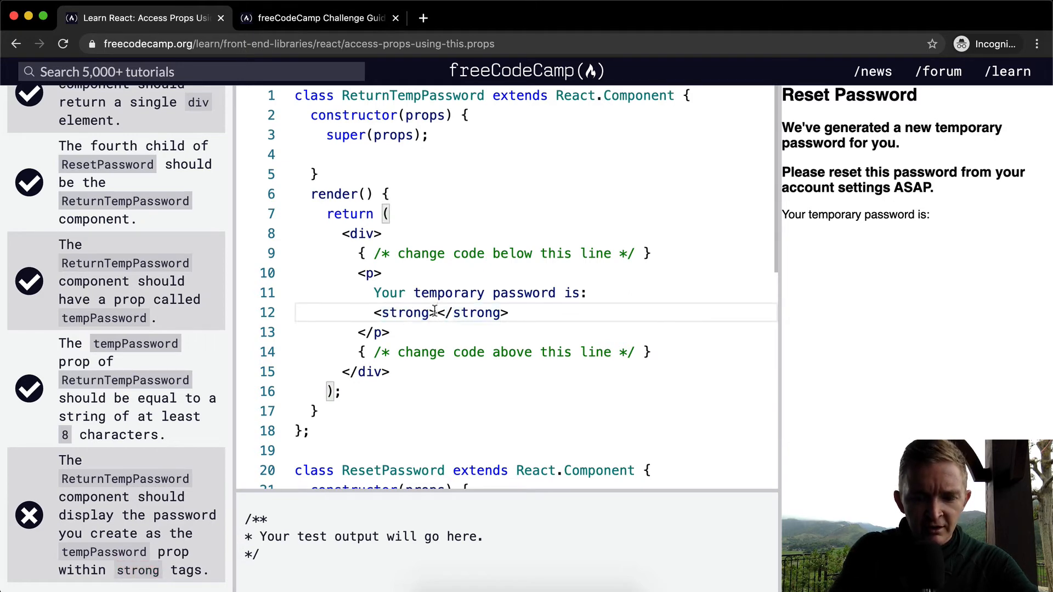
type("{}")
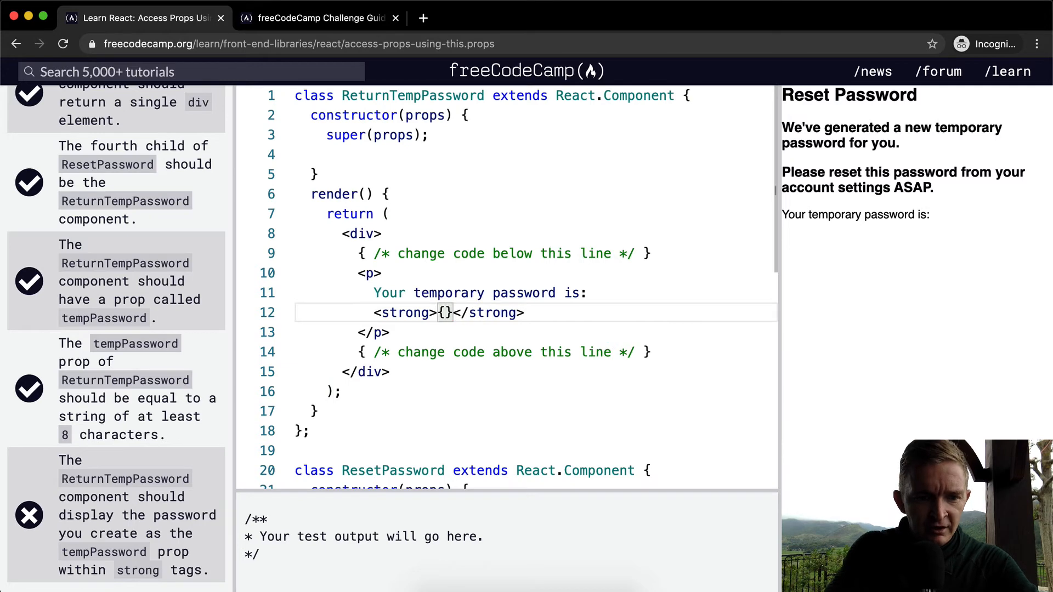
type("this.")
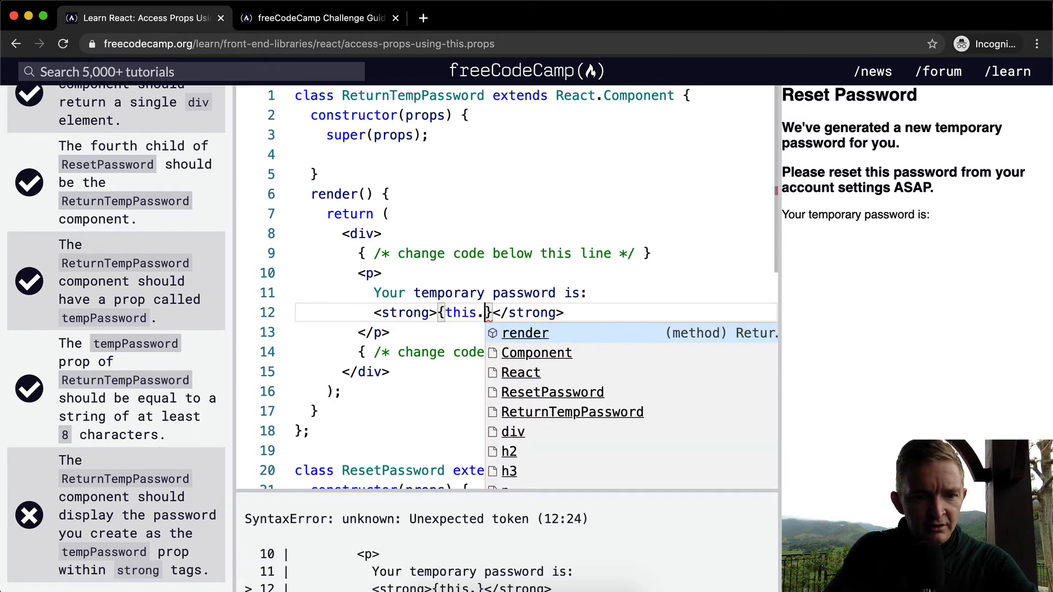
type("props.")
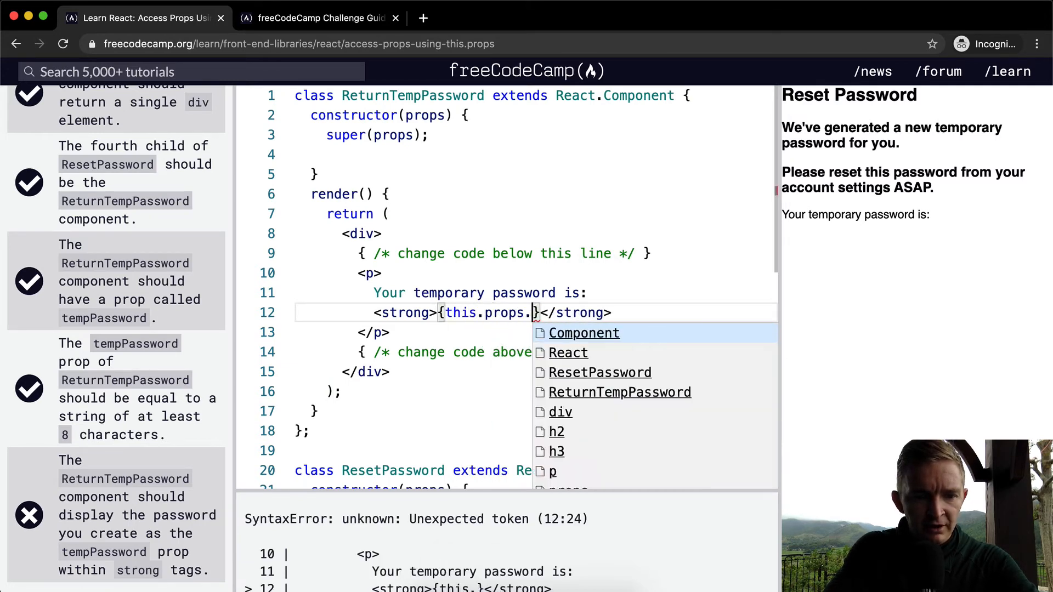
type("tempPassword")
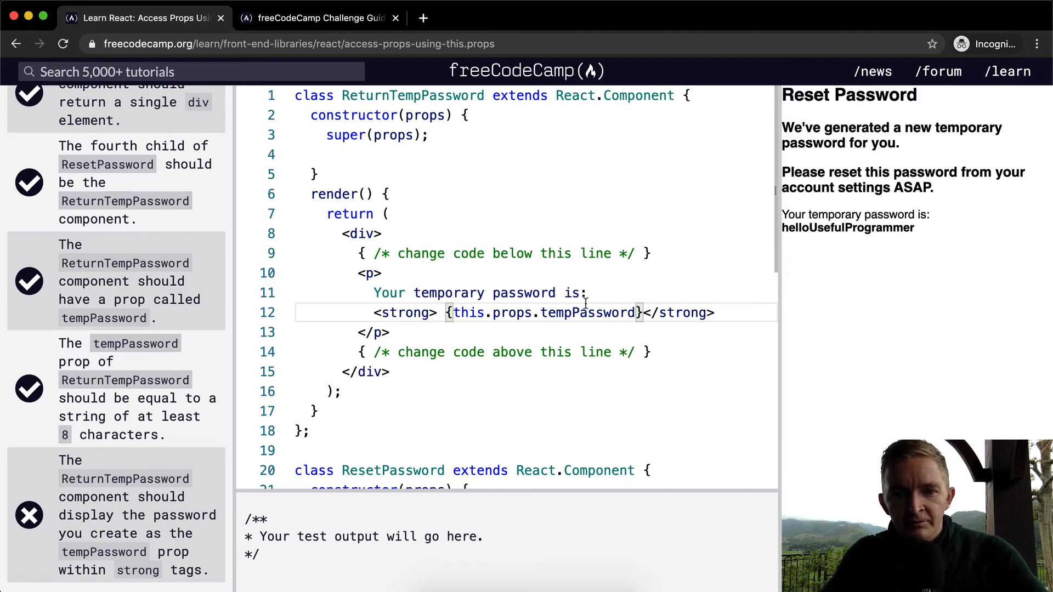
double_click(587, 313)
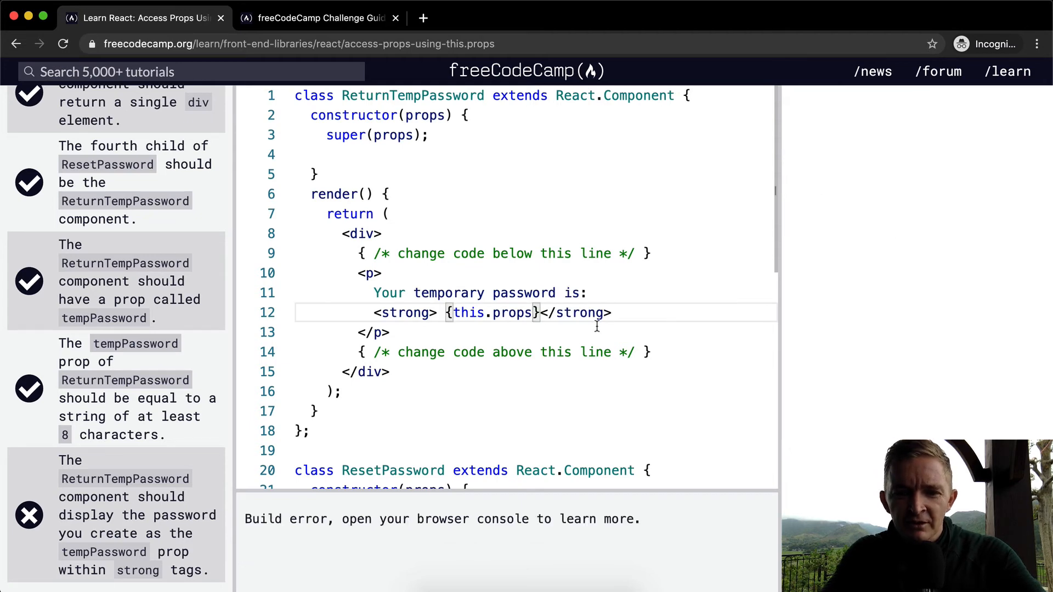
type(".tempPassword")
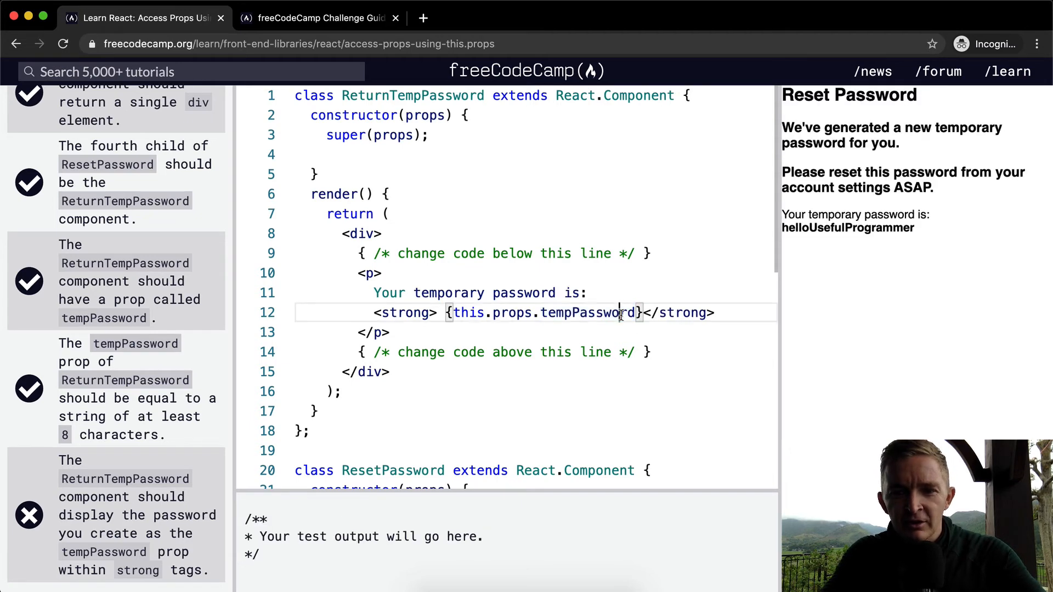
scroll("down", 3)
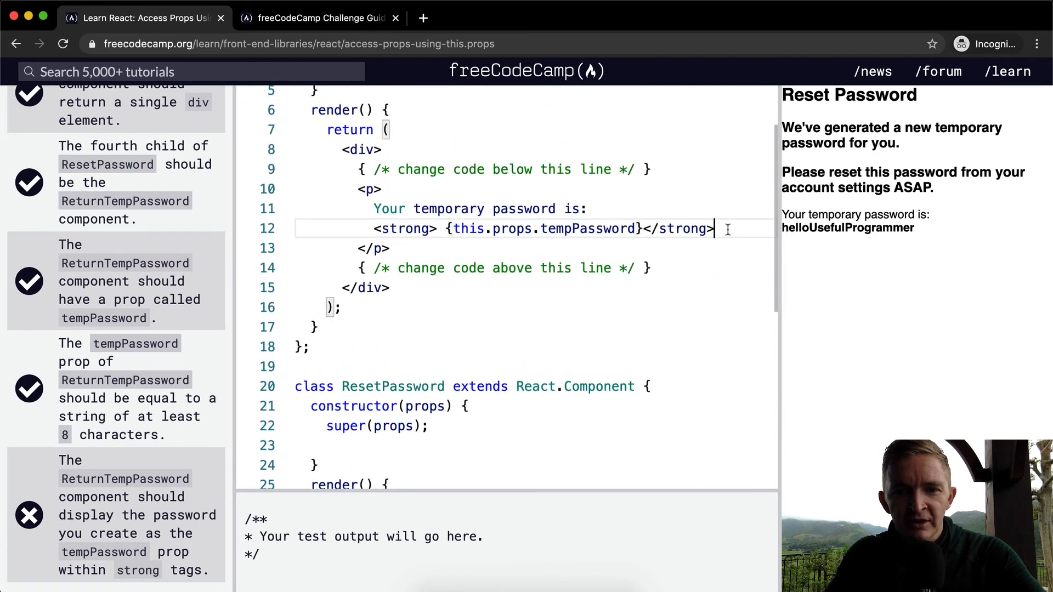
Step: Add a <p>Hello {this.props.name}</p> paragraph to ReturnTempPassword's render
type("<")
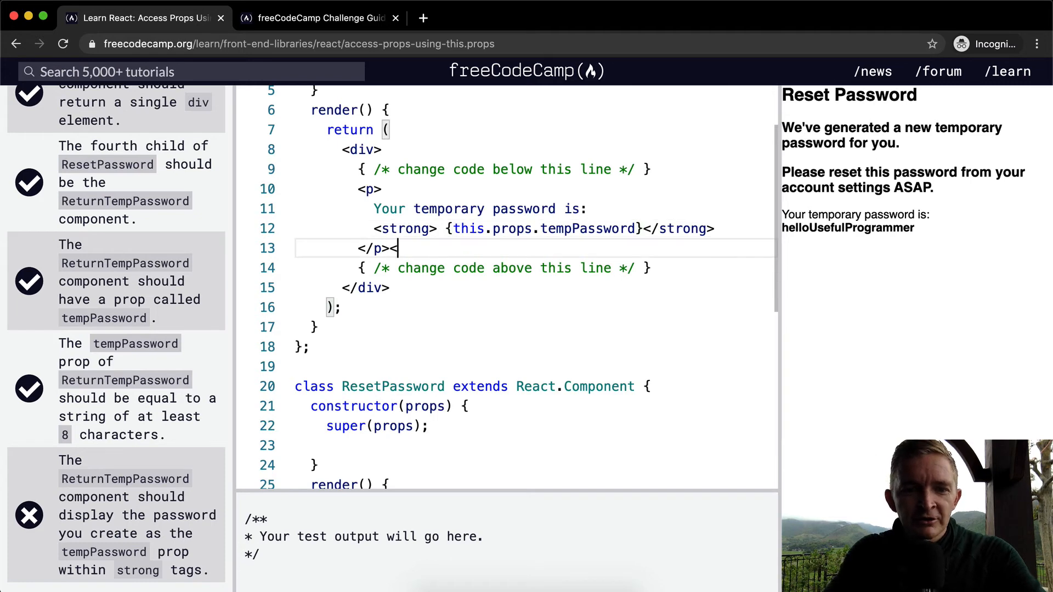
type("<p")
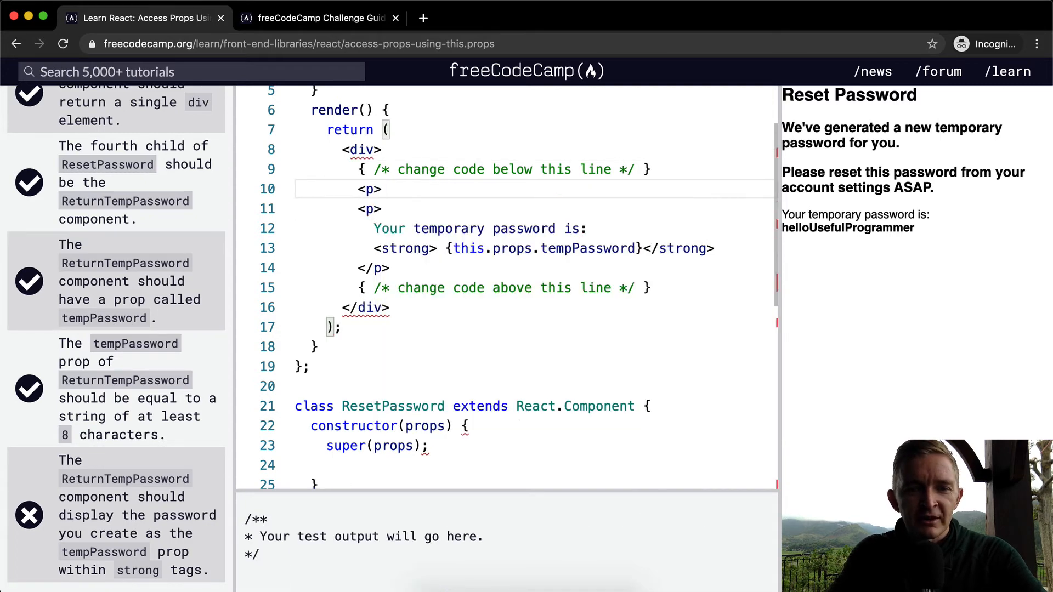
type("Hello")
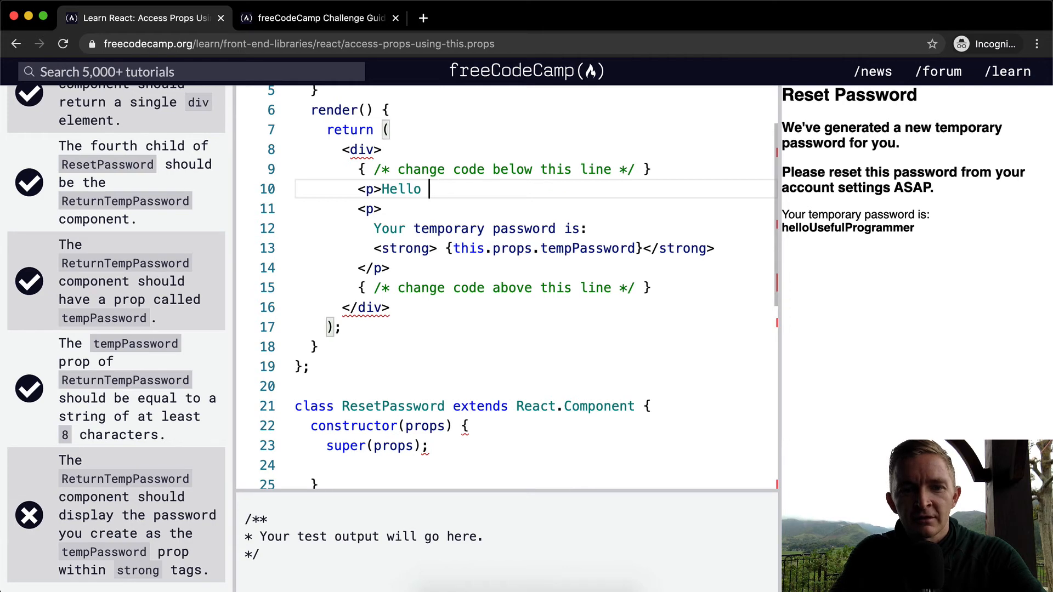
type("{this.props.name")
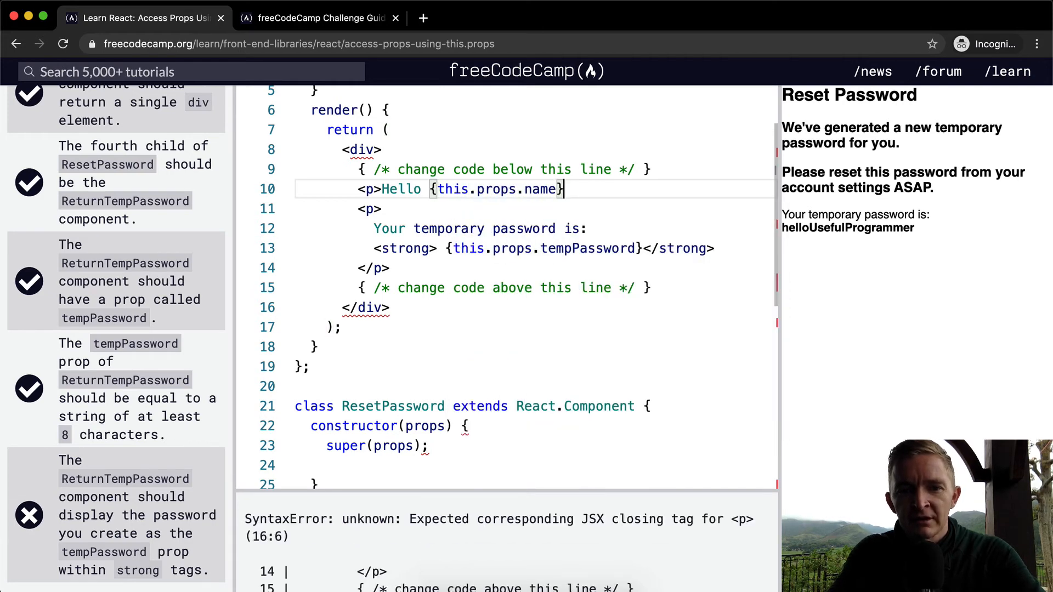
type("</p>")
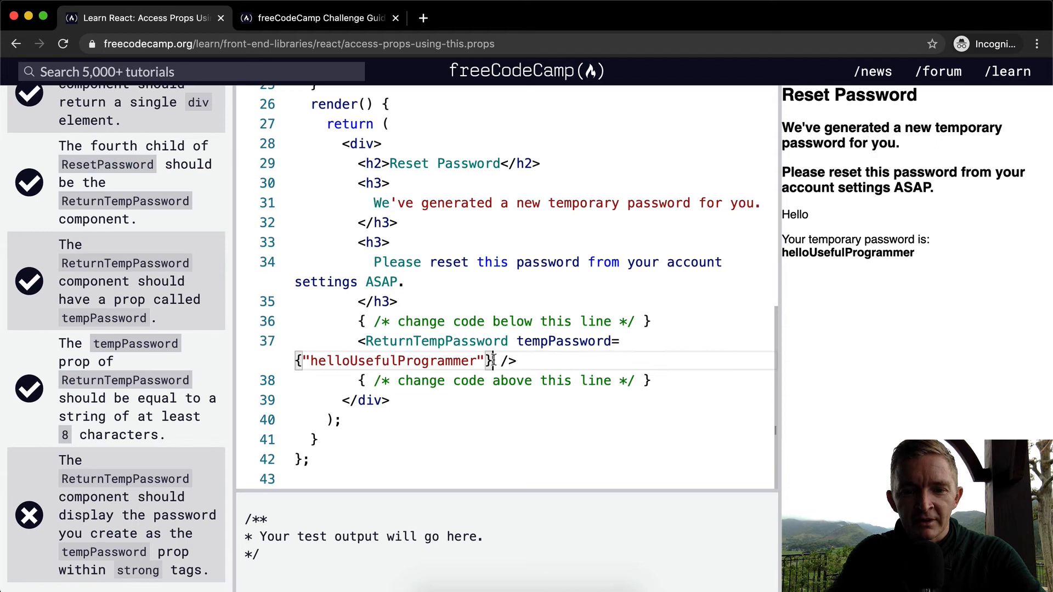
Step: Pass name="usefulProgrammer" as a prop on the ReturnTempPassword element
type("name=\"\"")
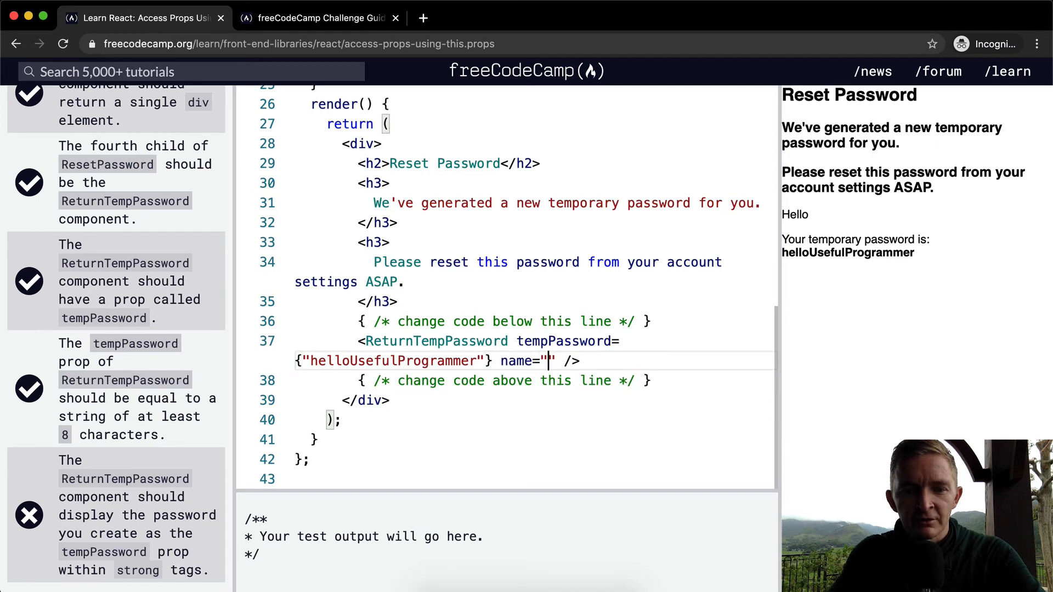
type("()")
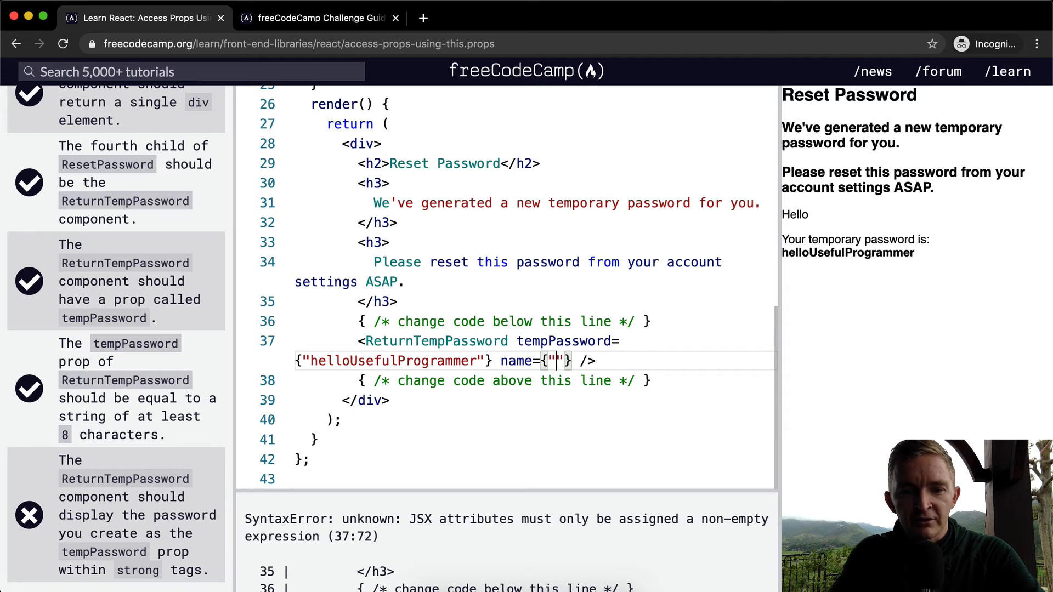
type("useful")
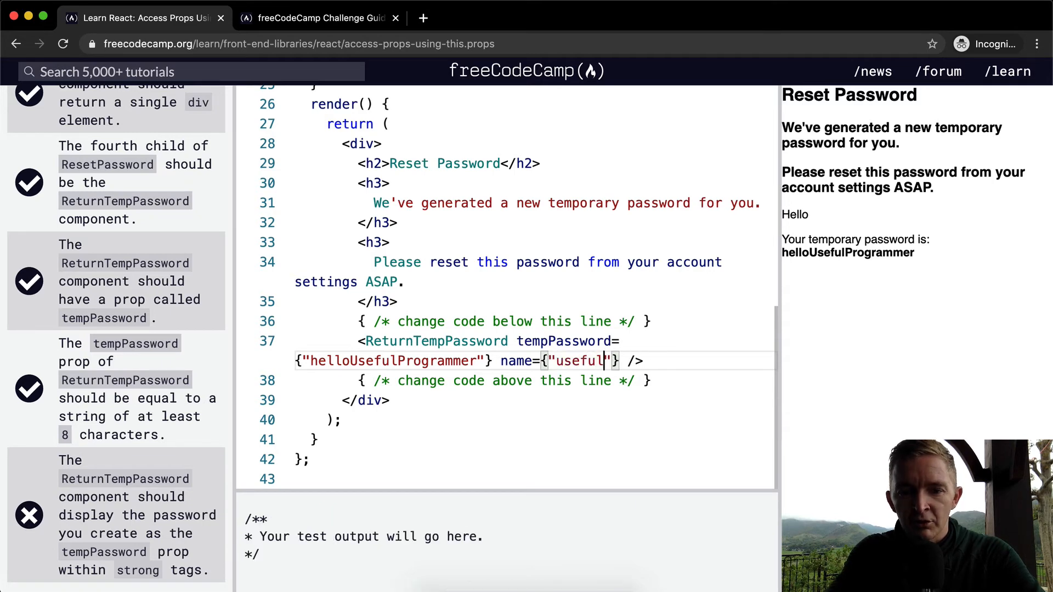
type("Programmer")
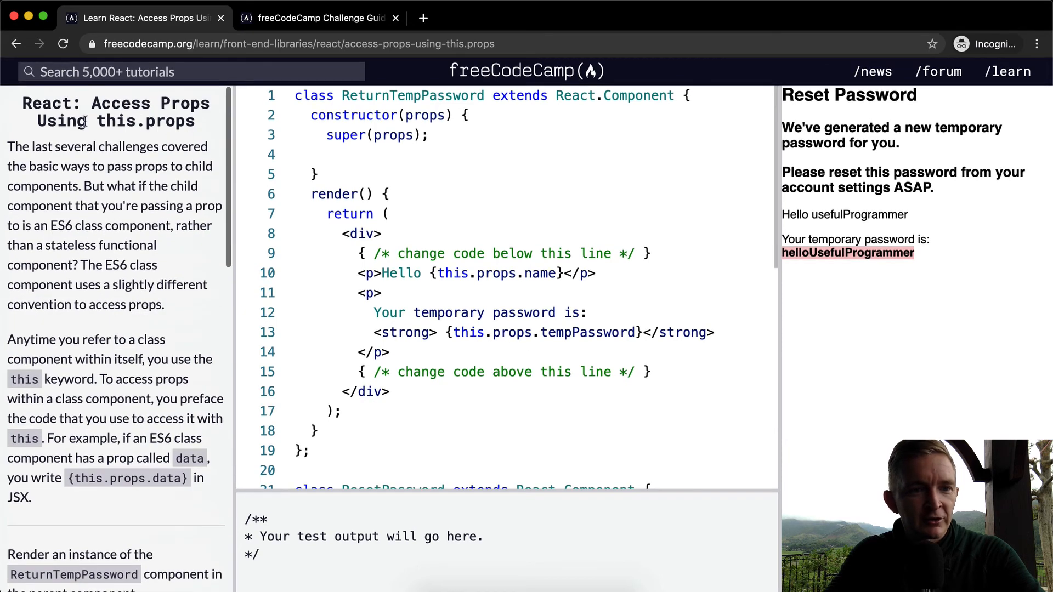
scroll("down", 3)
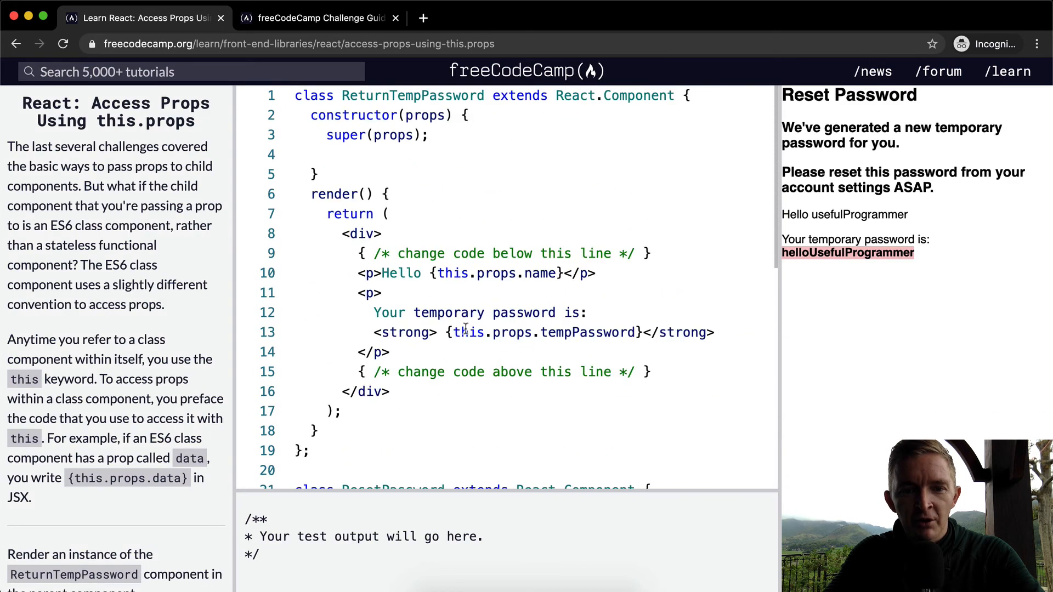
scroll("down", 3)
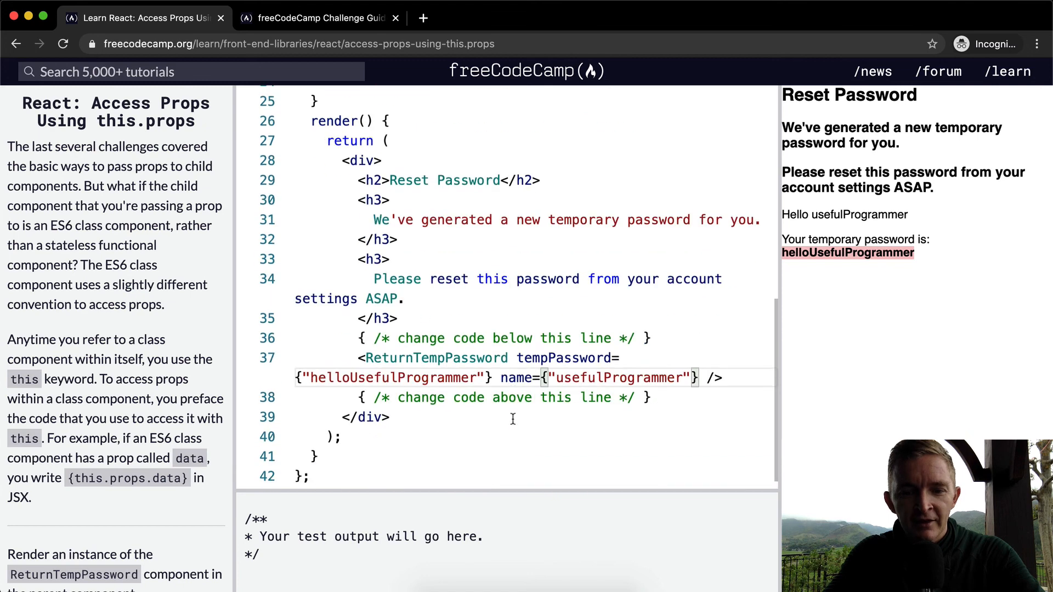
double_click(515, 361)
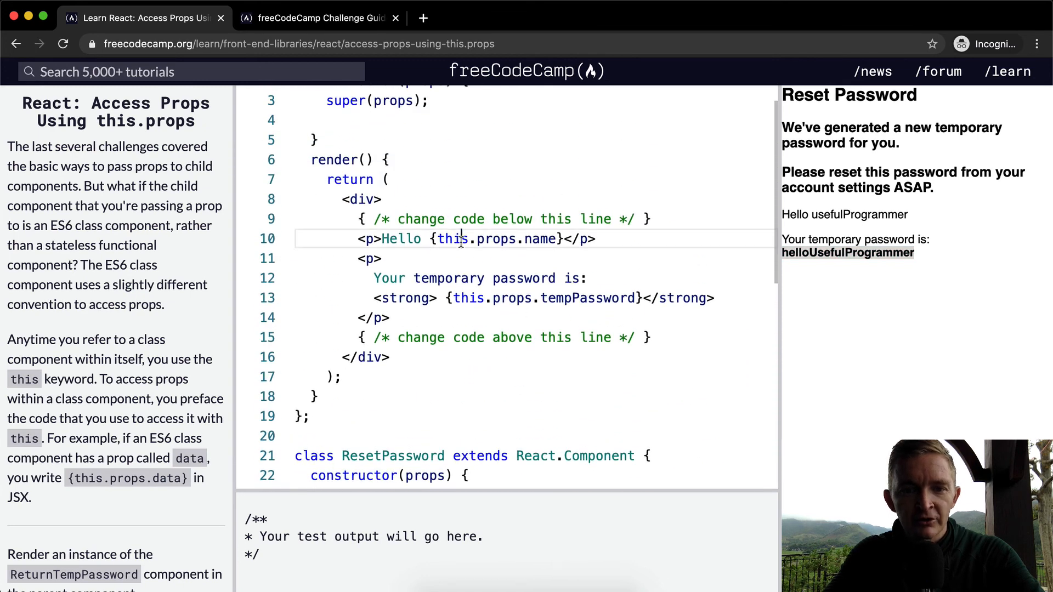
double_click(540, 239)
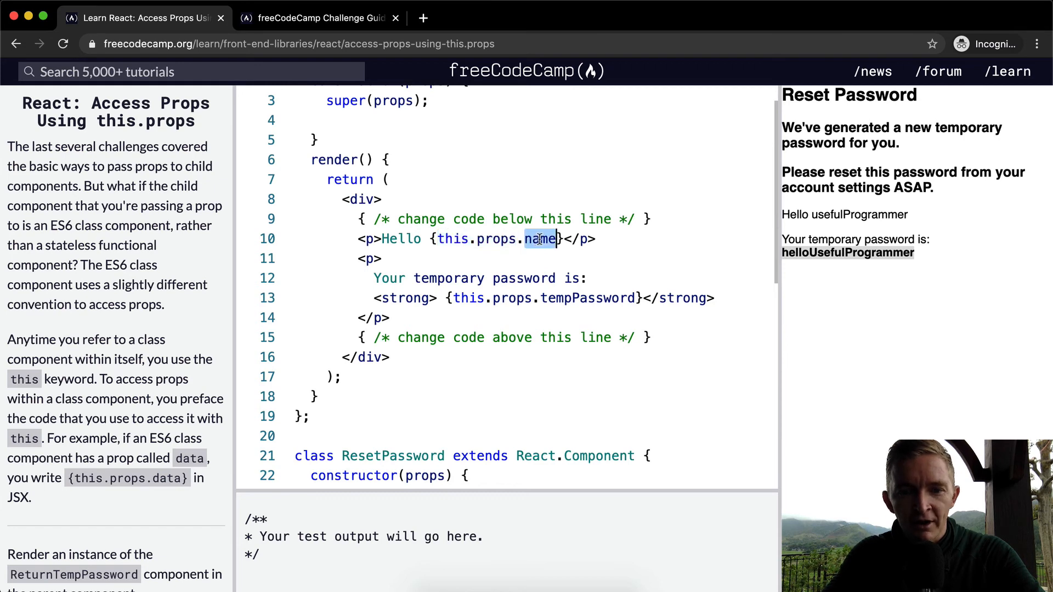
scroll("down", 3)
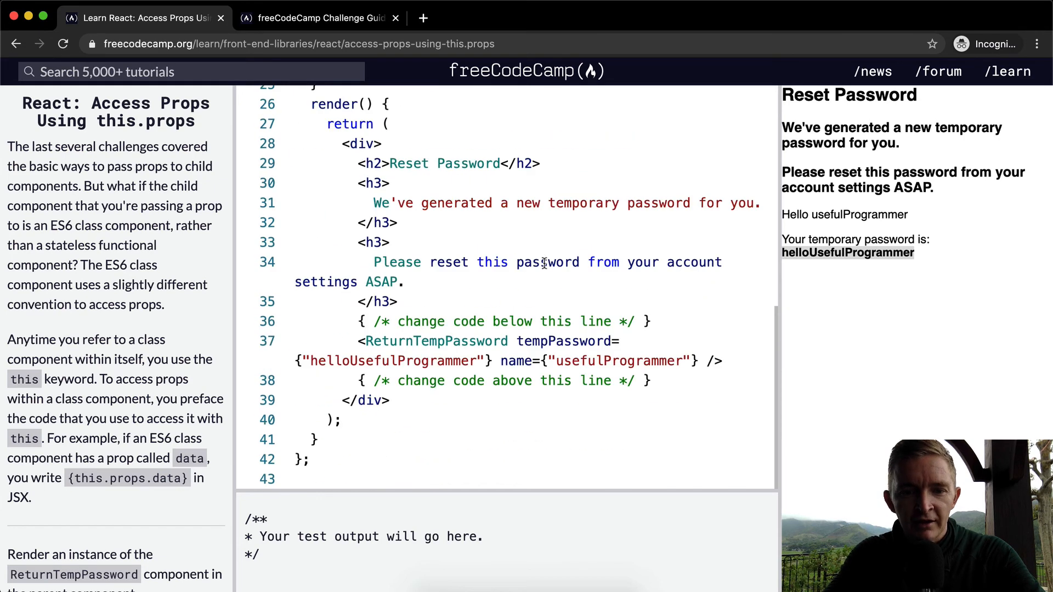
scroll("down", 3)
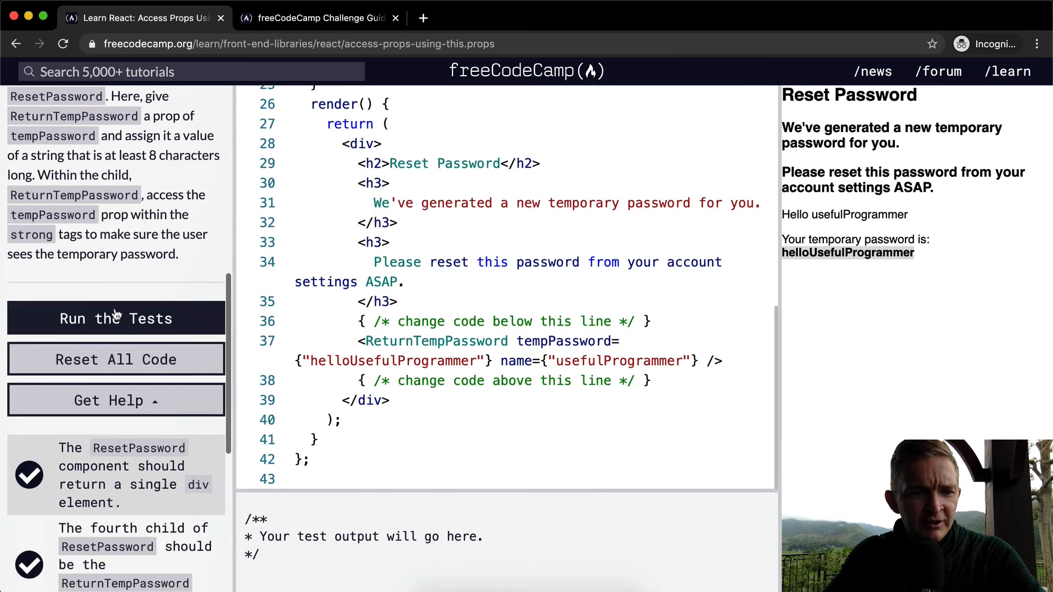
Step: Run the tests, rerun them after fixing the strong tag line, and close the success modal
left_click(116, 318)
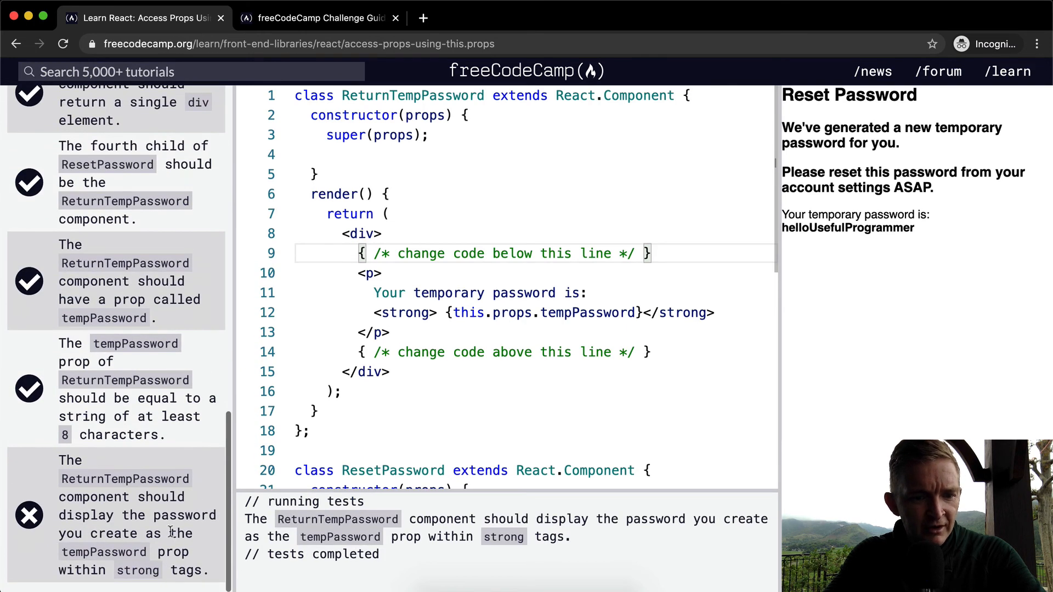
mouse_move(81, 568)
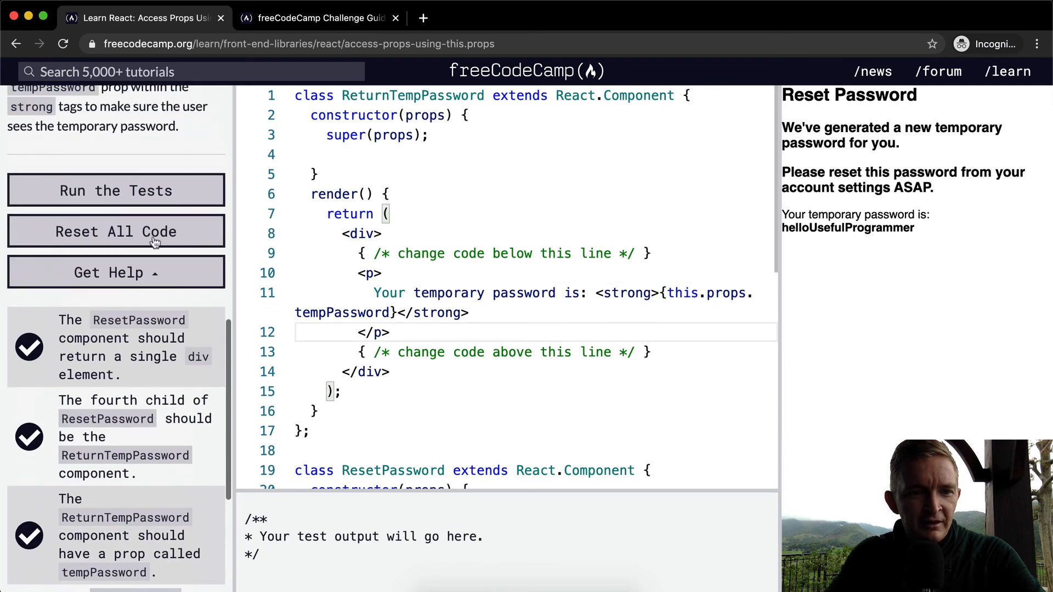
left_click(116, 190)
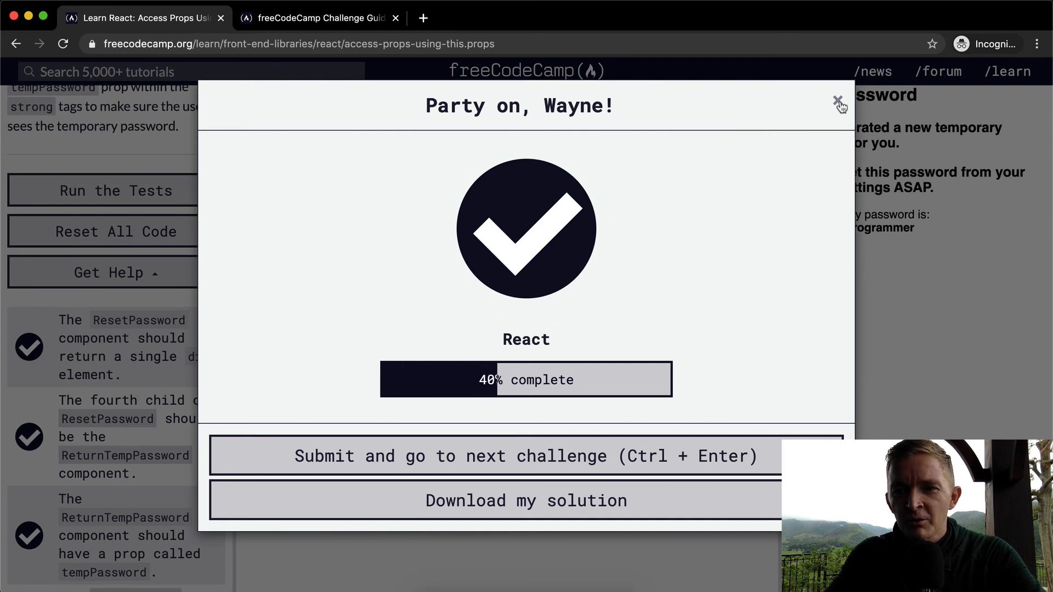
left_click(838, 105)
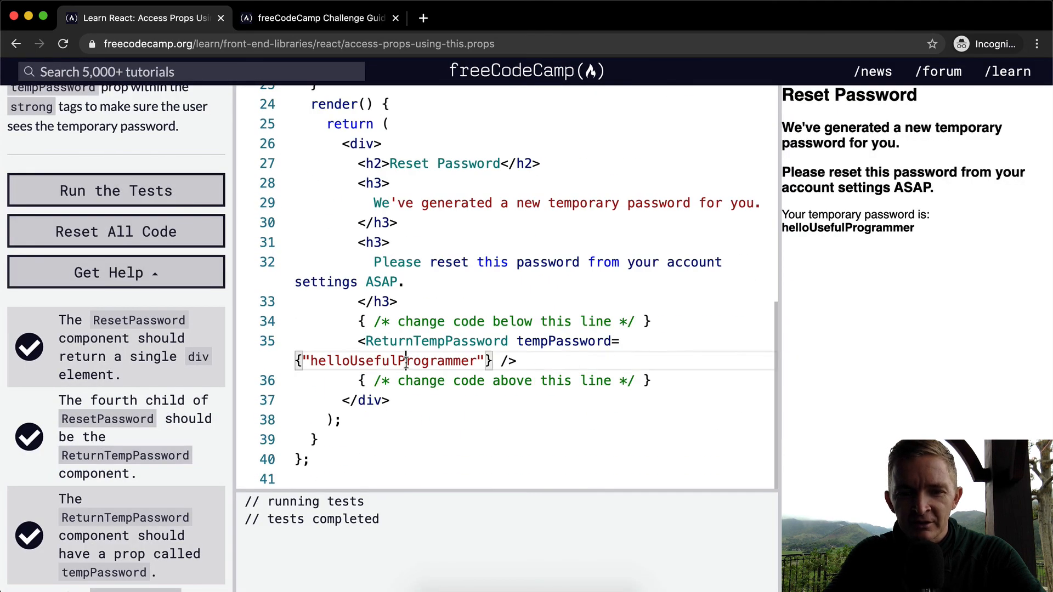
type("123456")
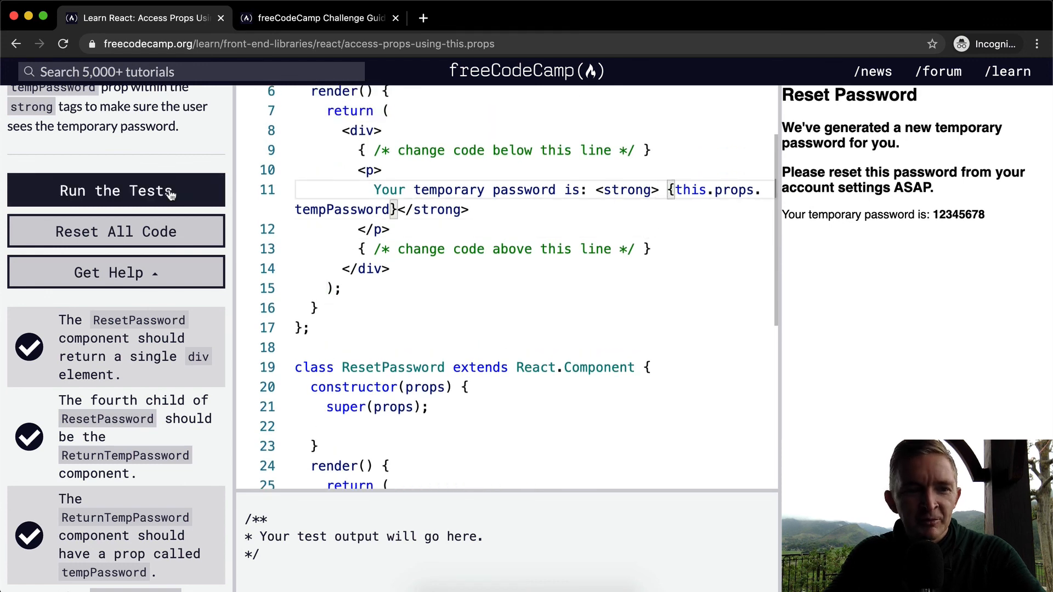
left_click(115, 191)
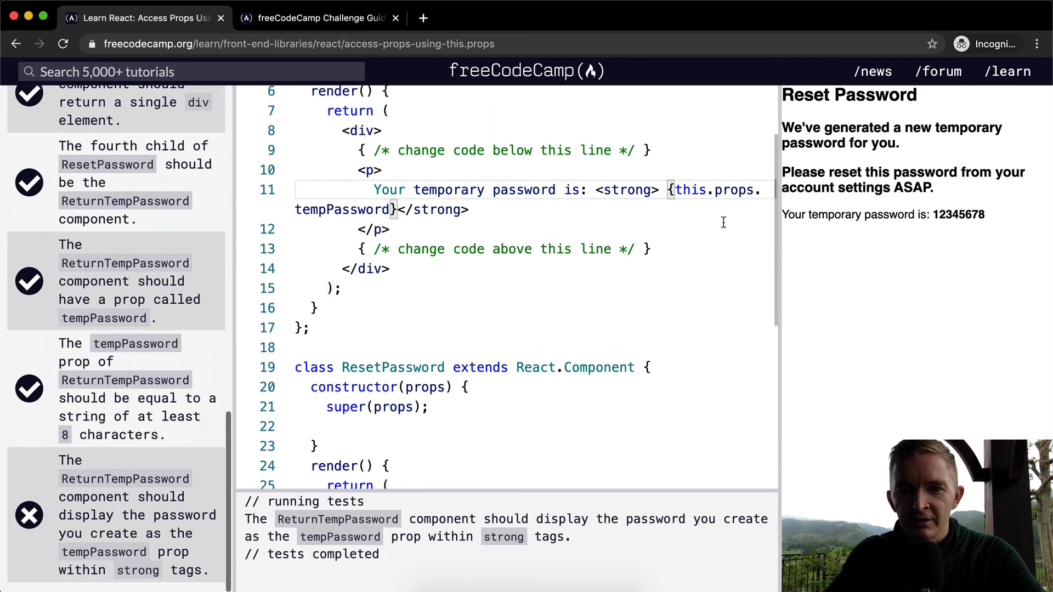